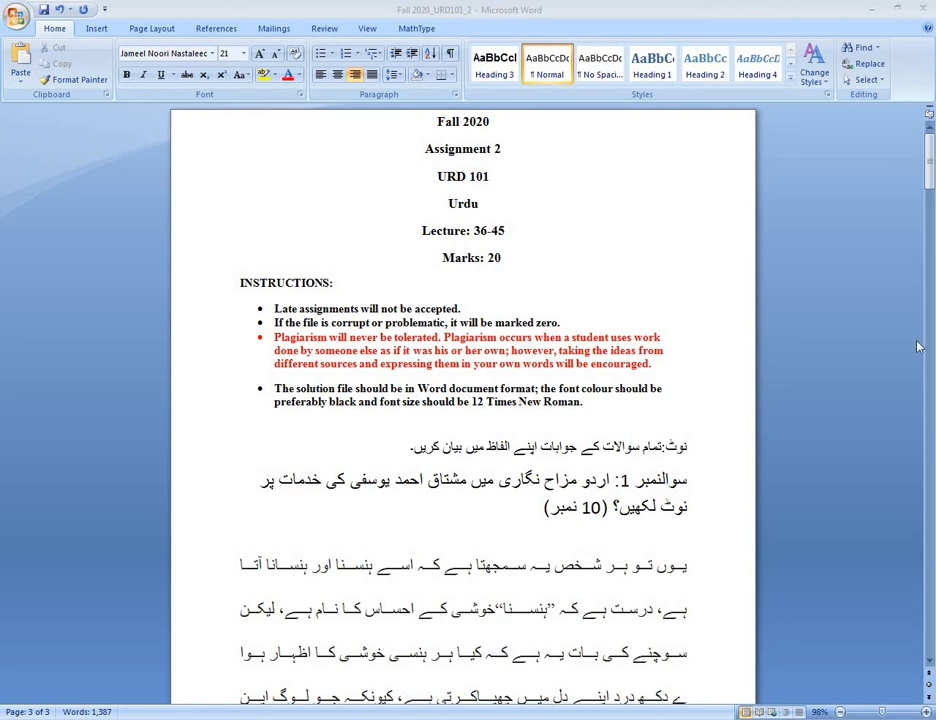
mouse_move(500, 160)
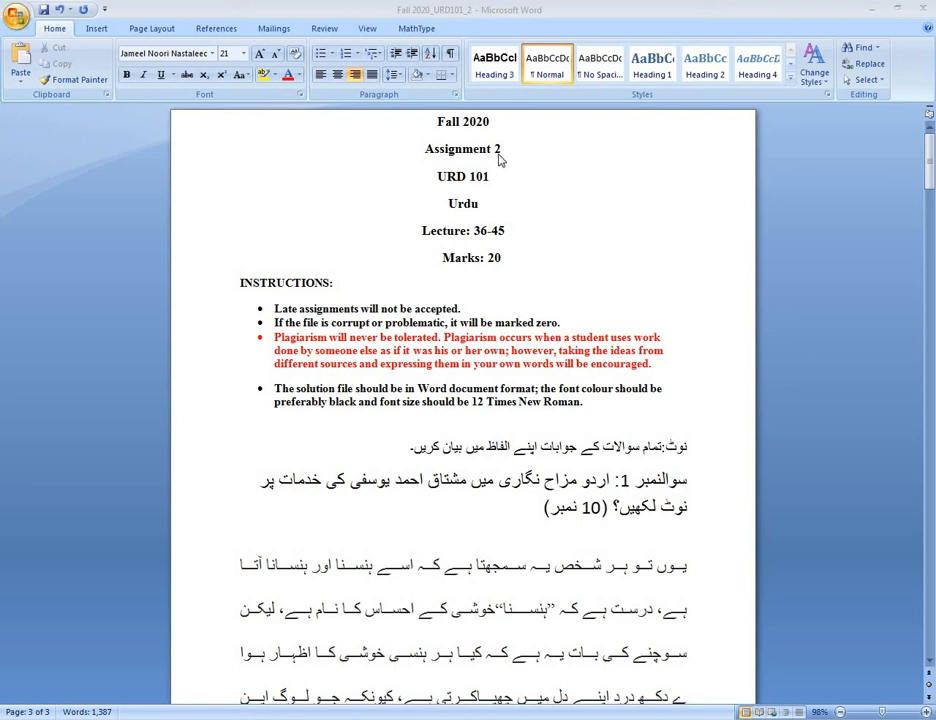
mouse_move(512, 192)
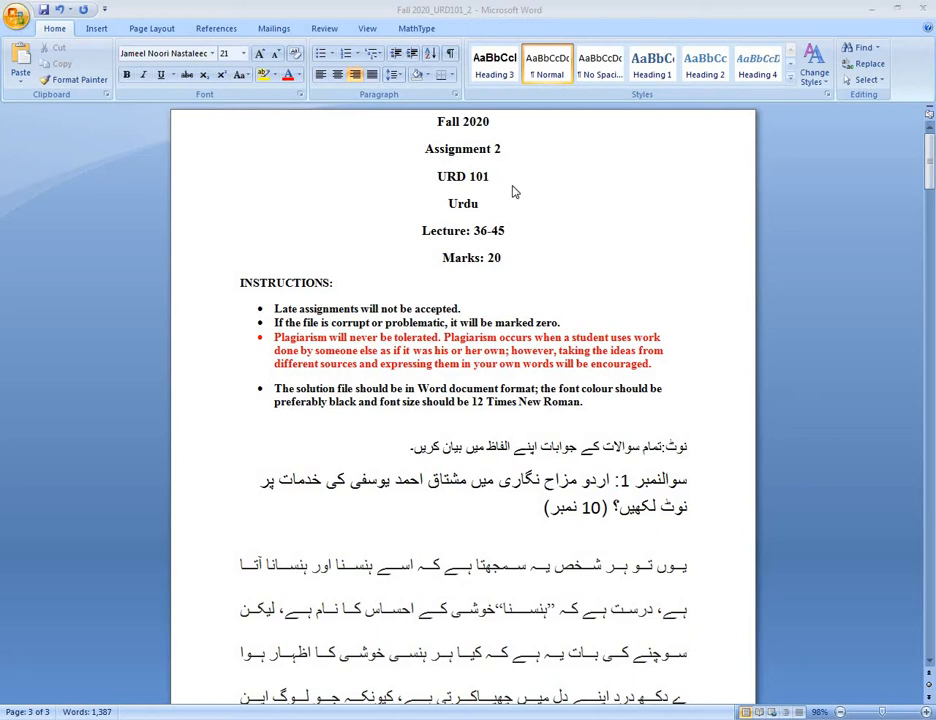
mouse_move(500, 240)
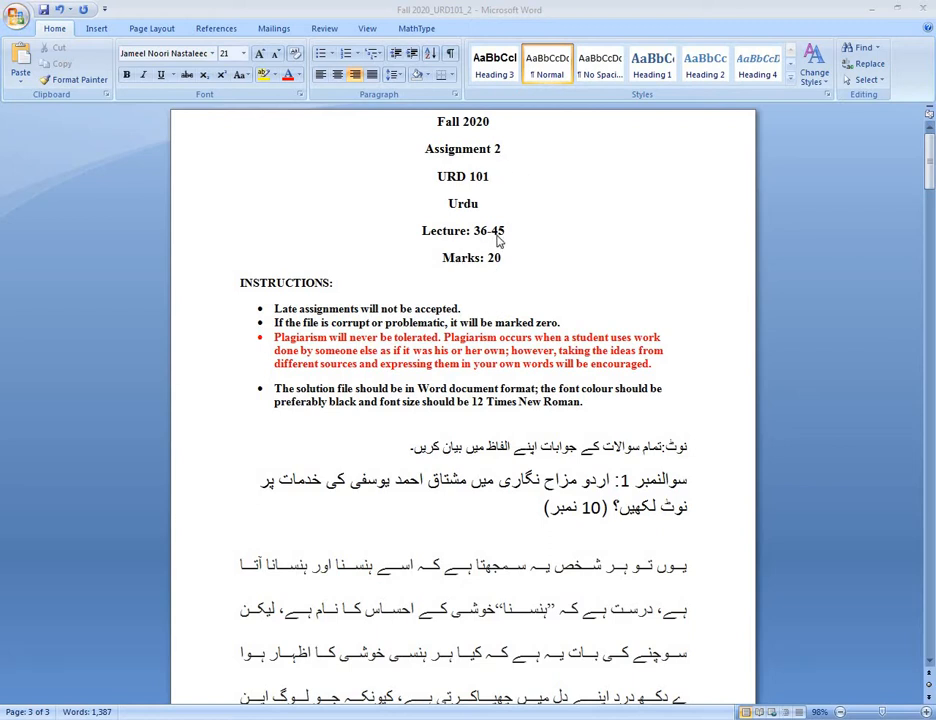
mouse_move(450, 296)
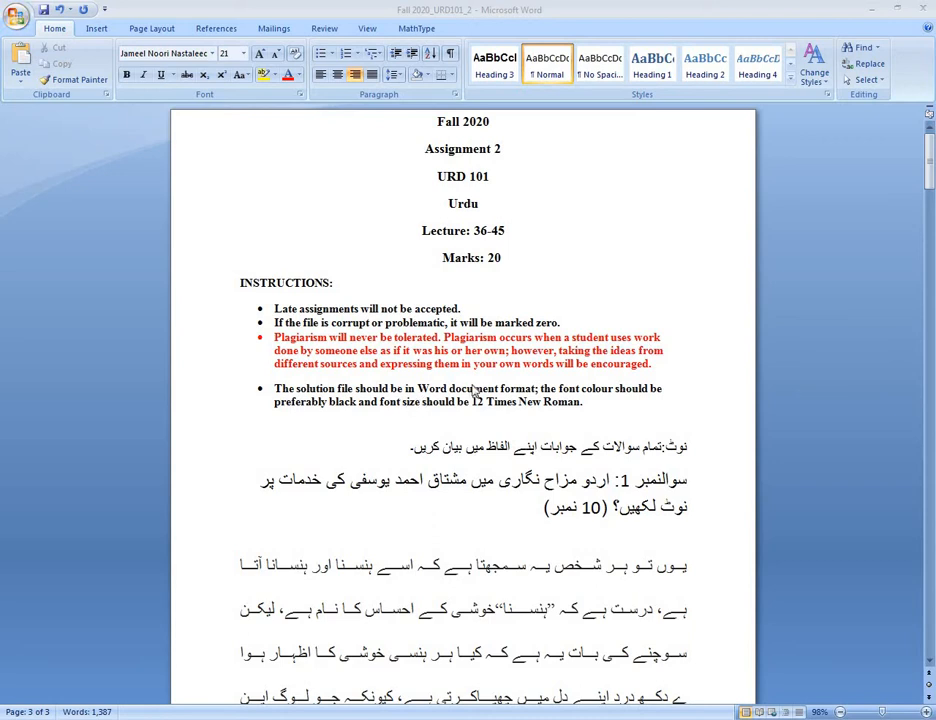
mouse_move(578, 396)
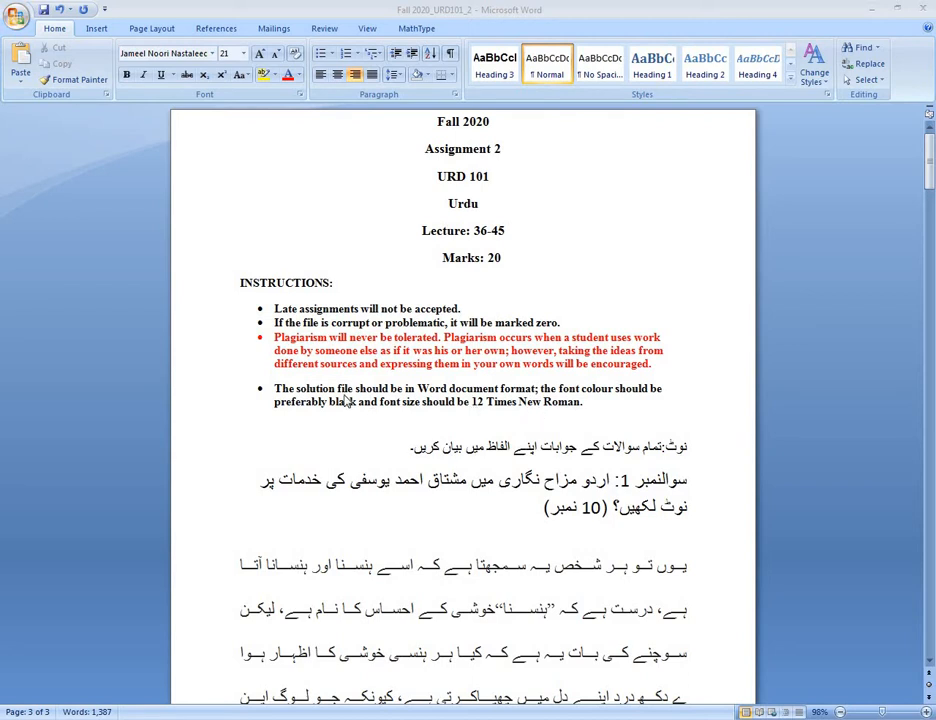
mouse_move(696, 462)
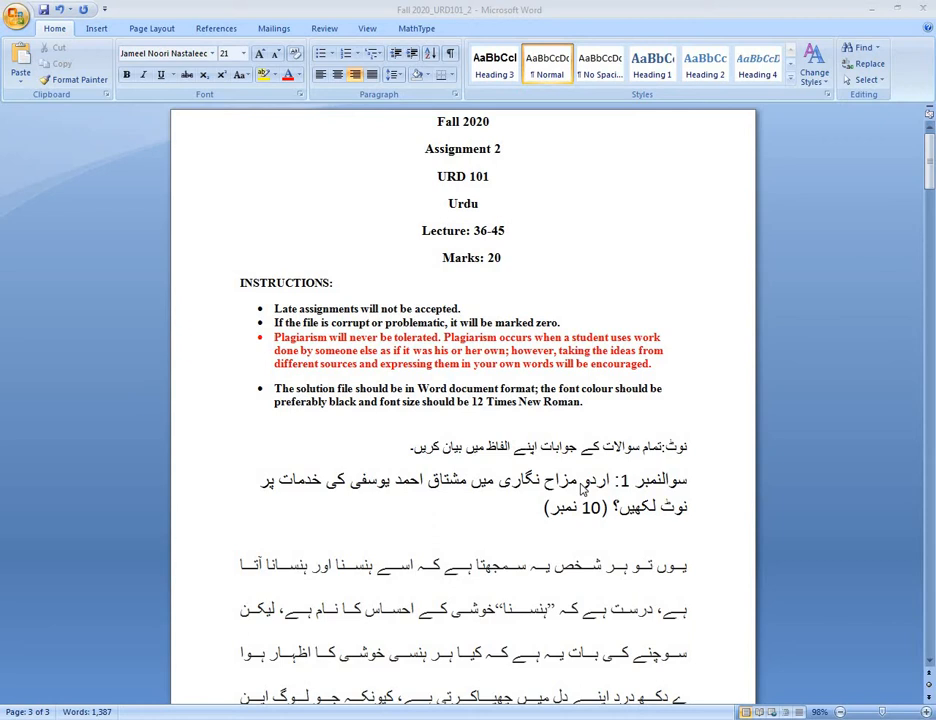
mouse_move(366, 492)
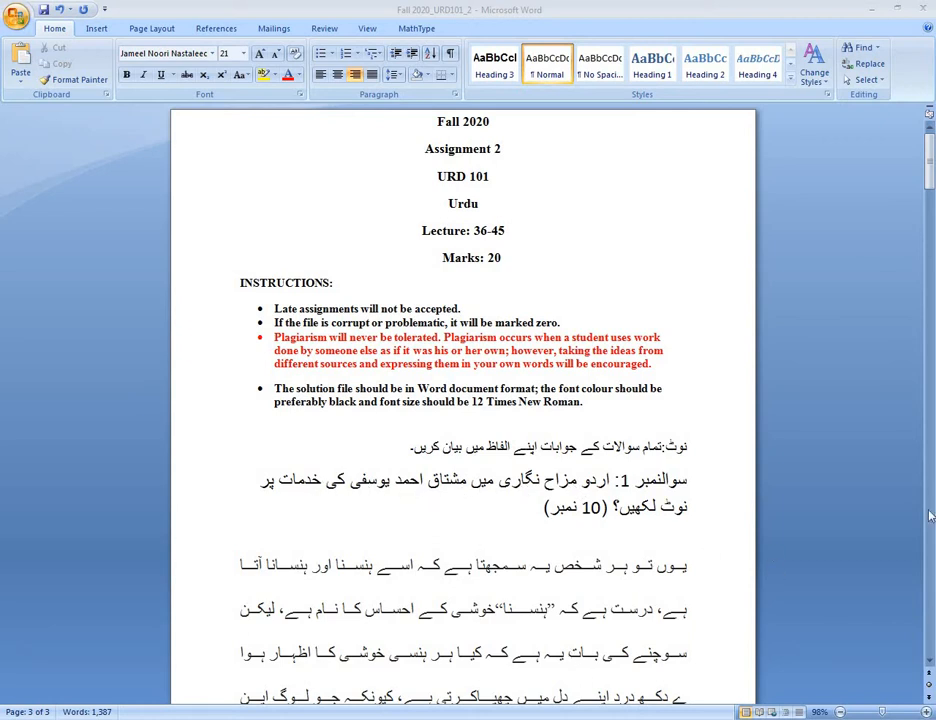
Step: Scroll through the second answer to the document's closing note, rechecking a few lines above it
scroll("down", 3)
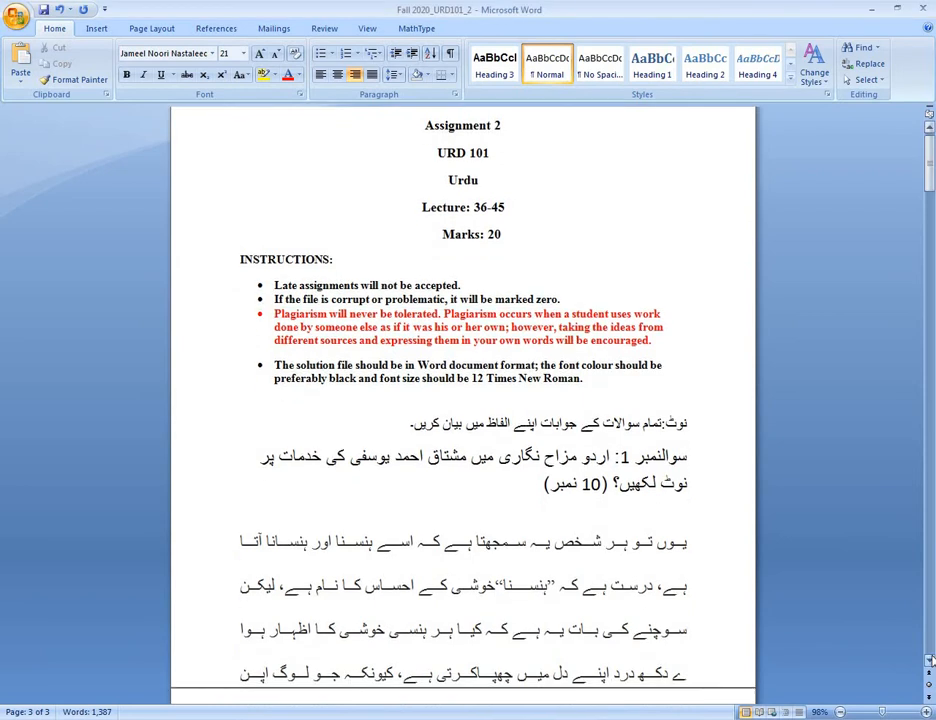
scroll("down", 3)
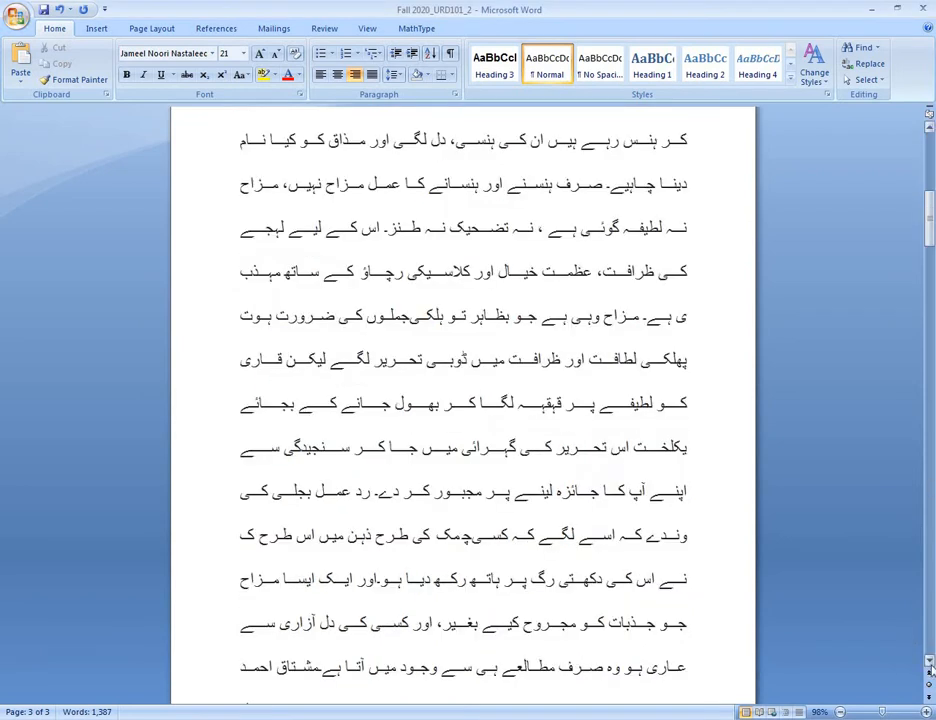
scroll("down", 3)
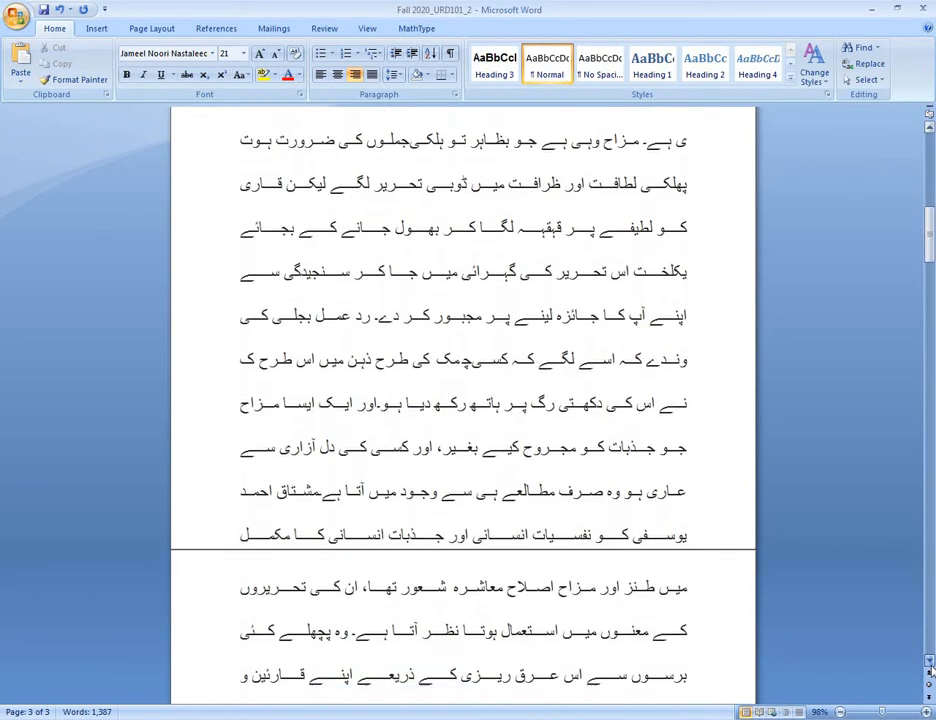
scroll("down", 3)
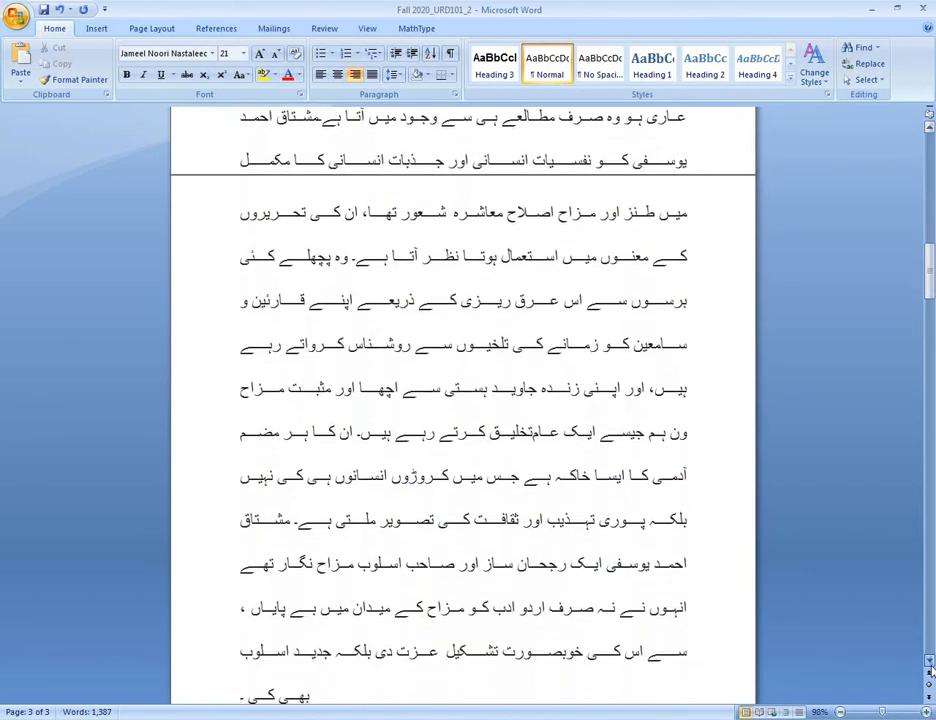
scroll("down", 3)
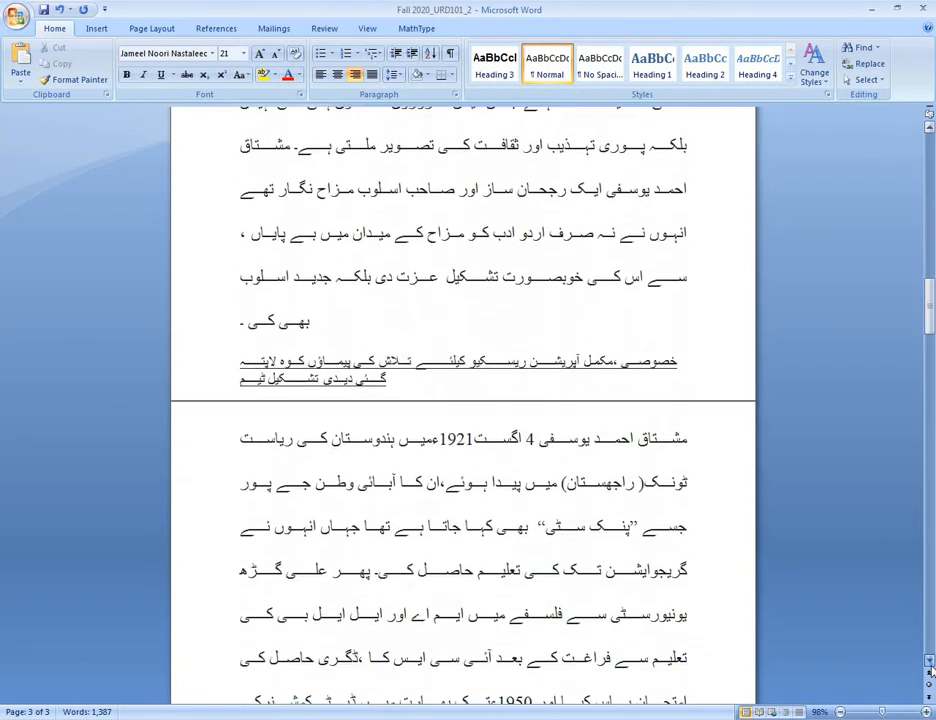
scroll("down", 3)
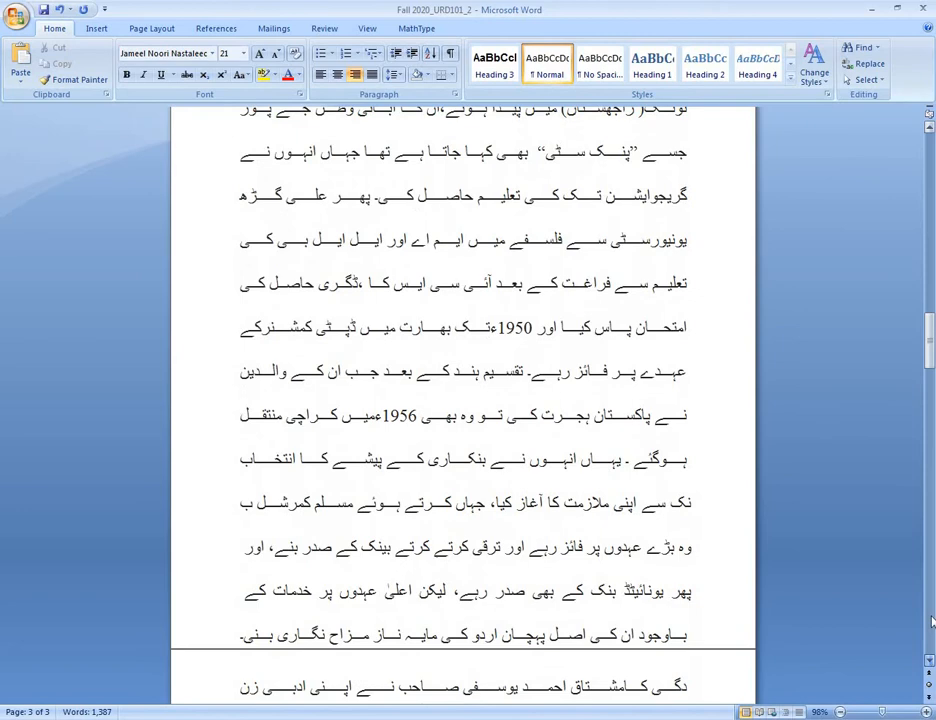
scroll("down", 3)
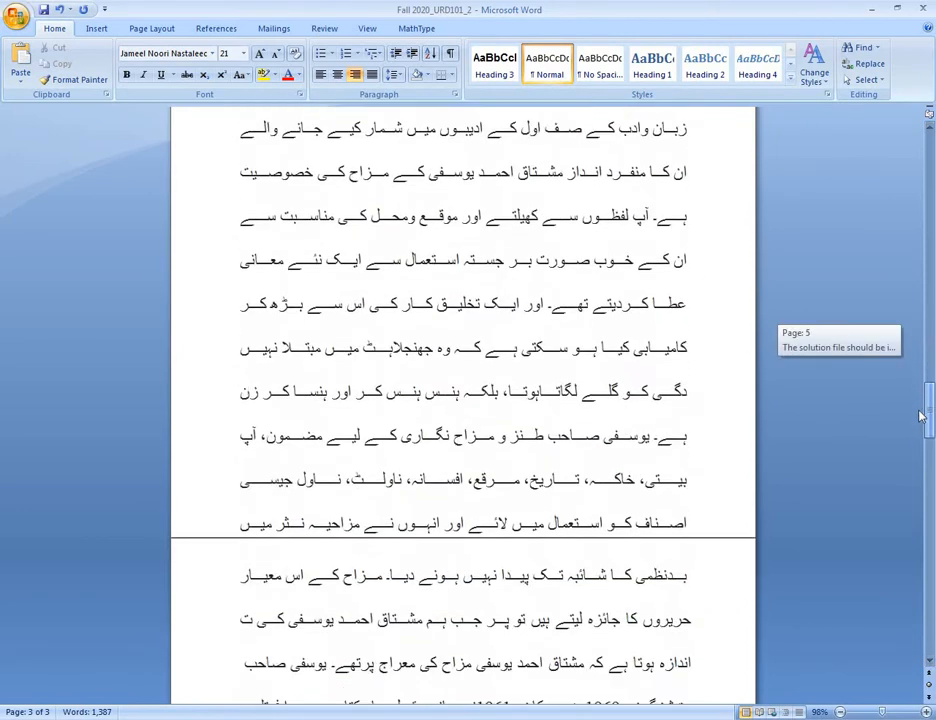
scroll("down", 3)
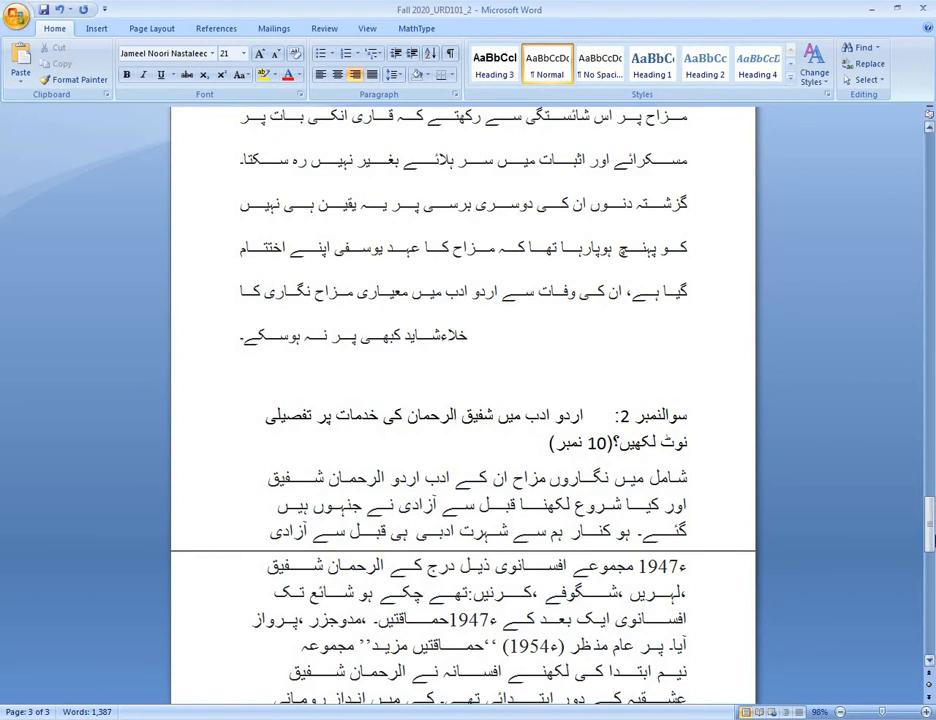
scroll("down", 3)
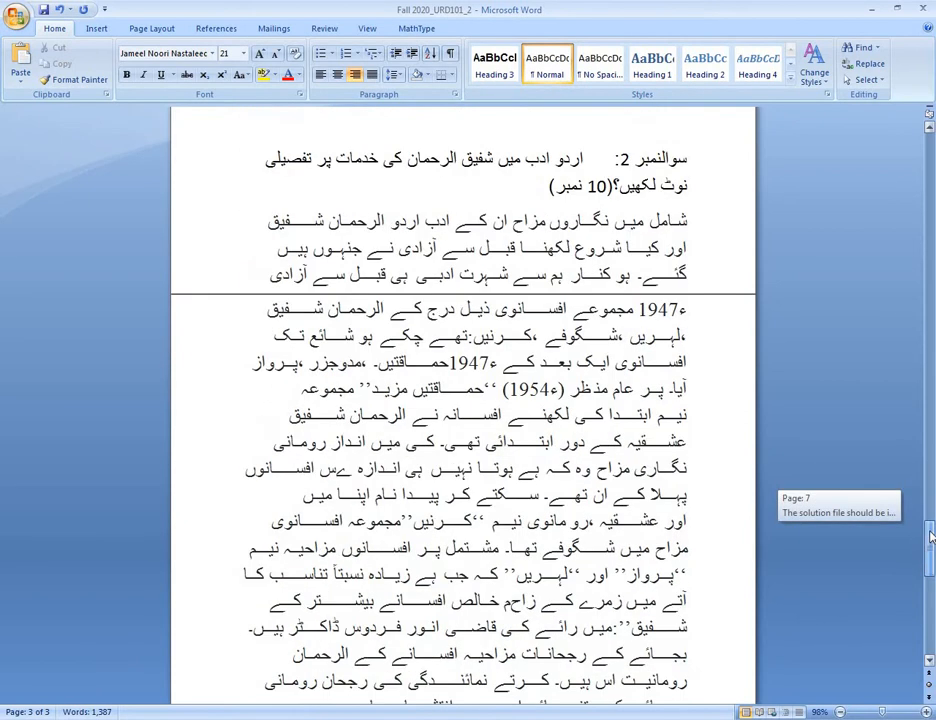
scroll("down", 3)
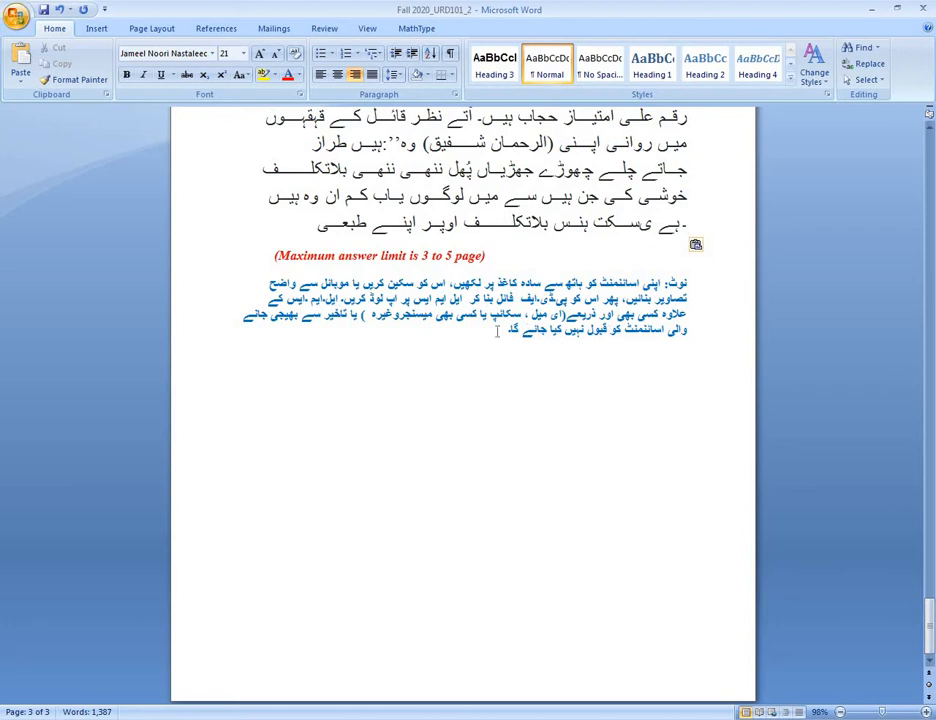
mouse_move(672, 344)
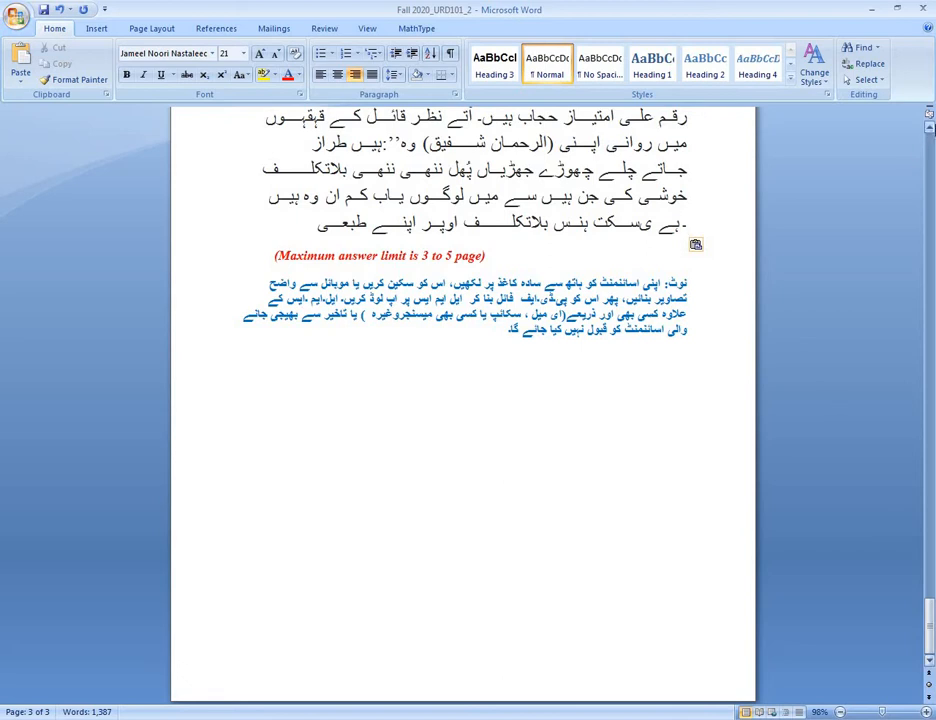
scroll("up", 3)
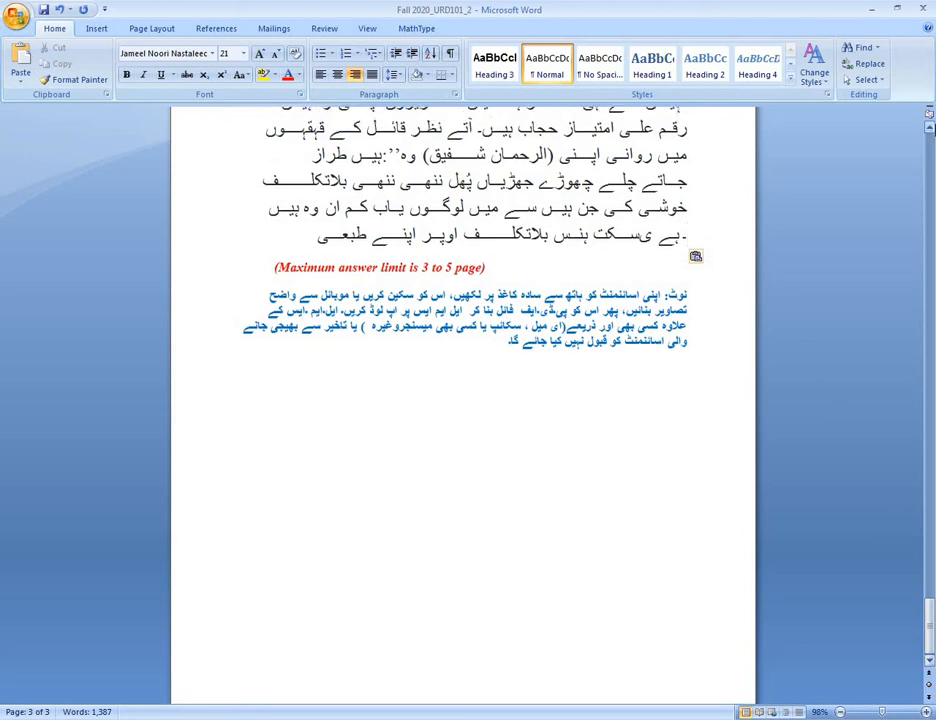
scroll("up", 3)
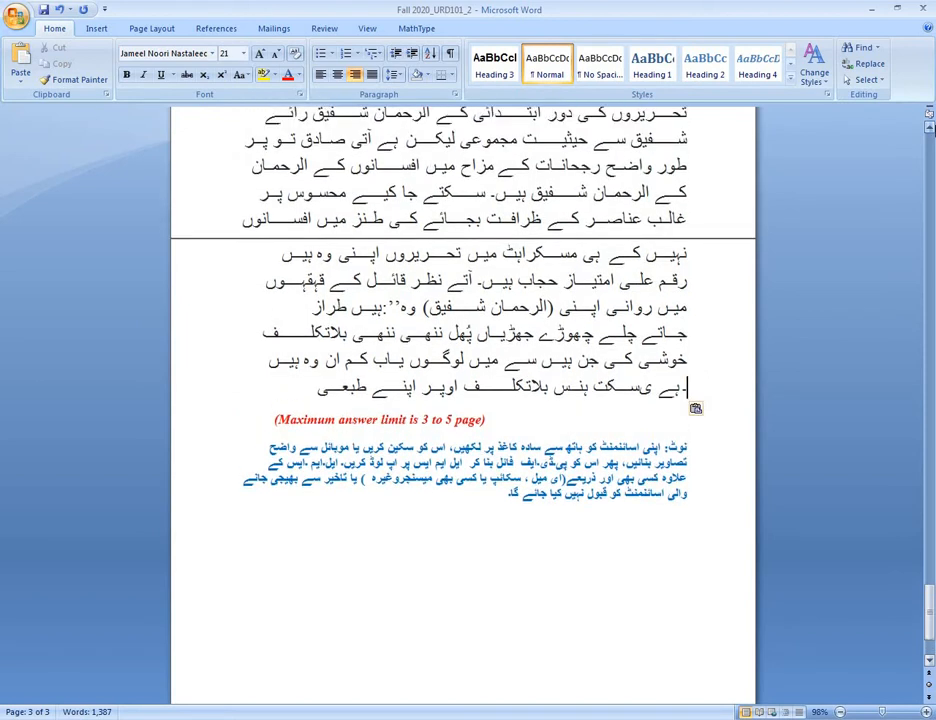
scroll("up", 3)
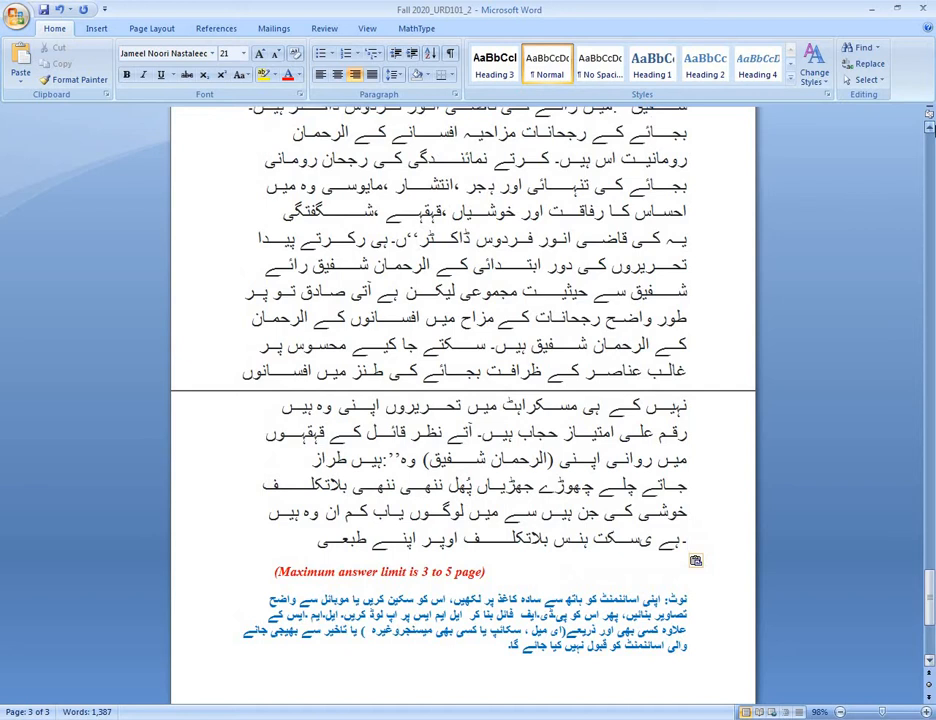
scroll("down", 3)
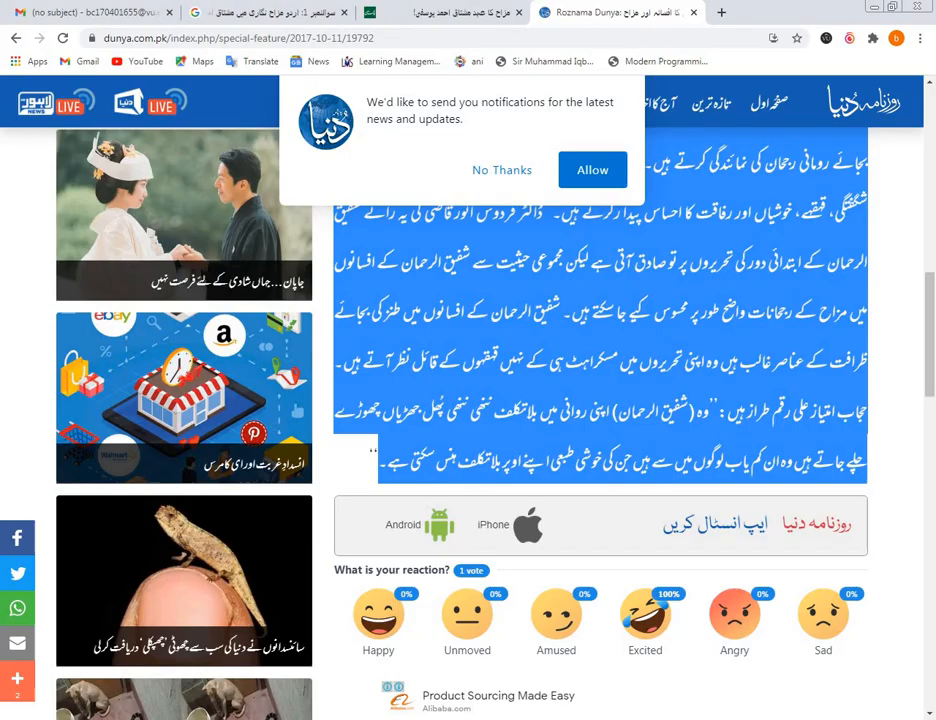
Step: Search Google for "img to pdf" in a new tab and reach jpg2pdf.com
left_click(818, 12)
type("img to")
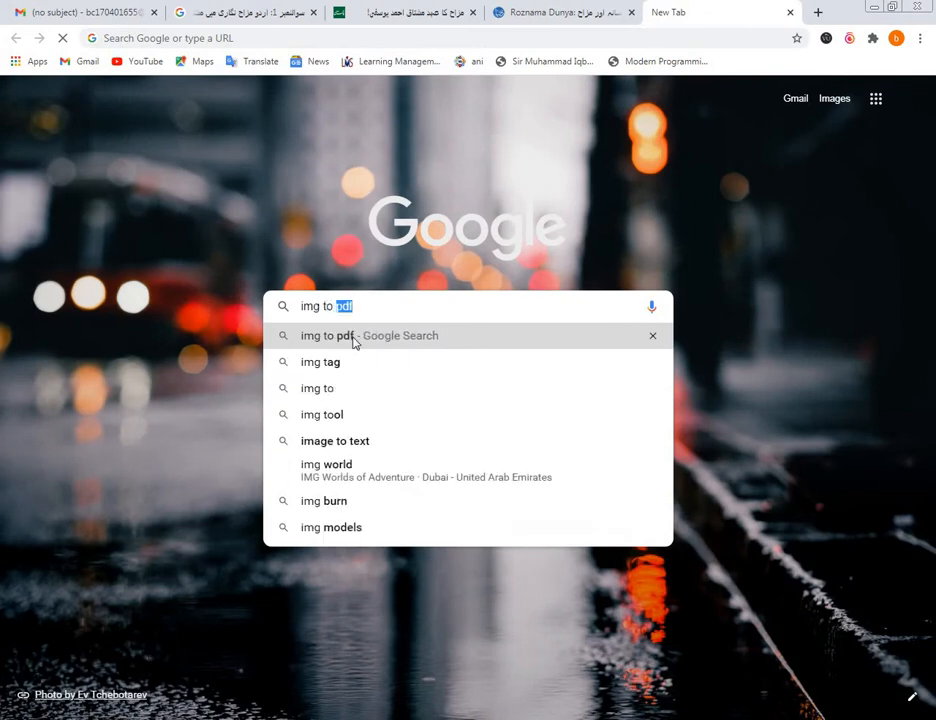
left_click(368, 336)
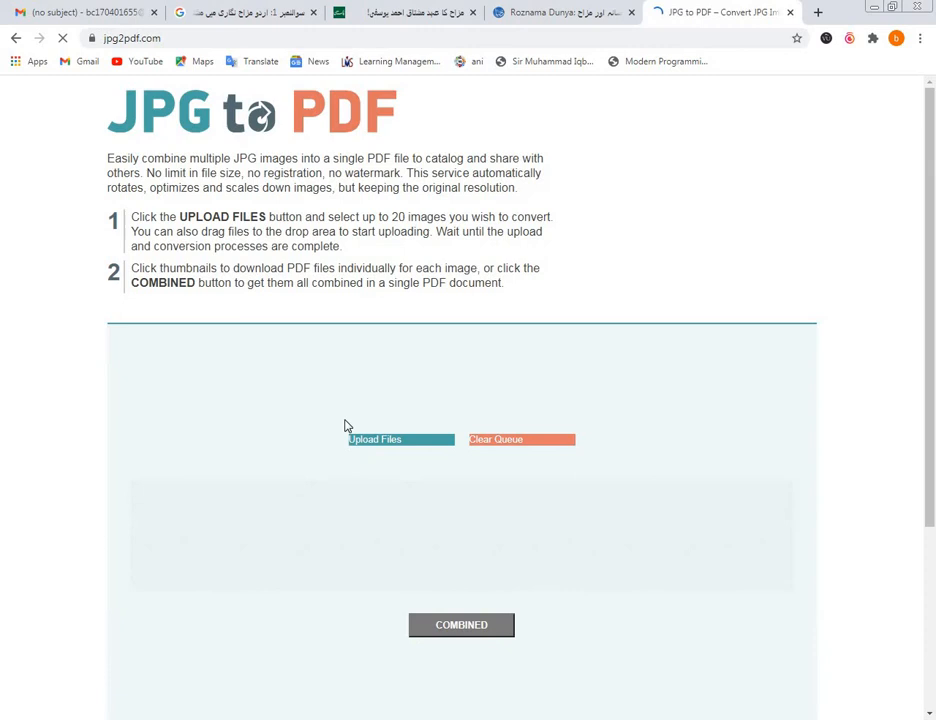
mouse_move(374, 444)
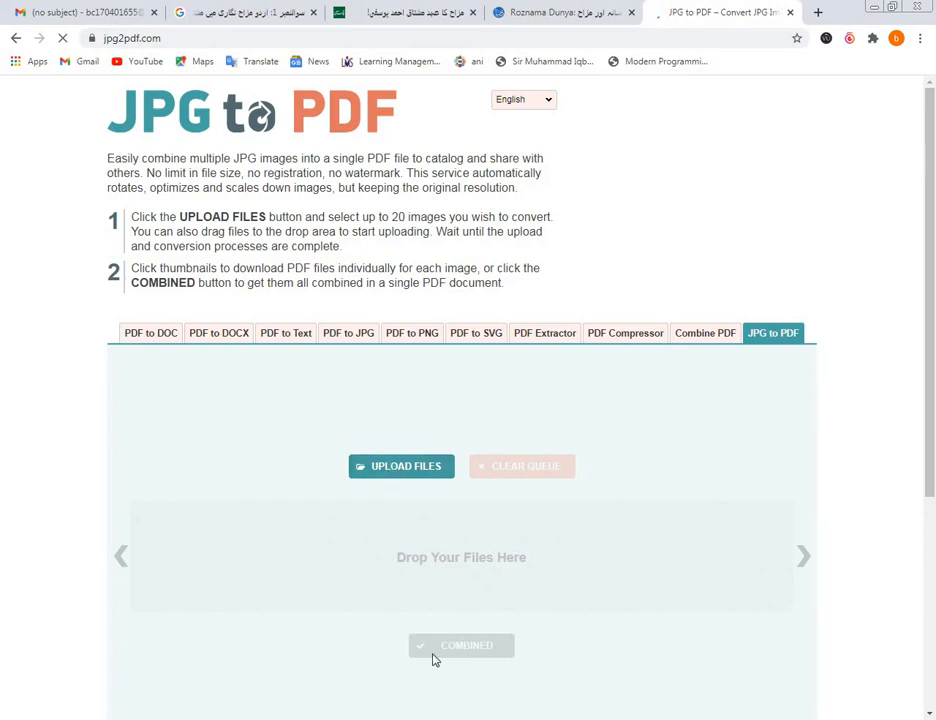
mouse_move(496, 556)
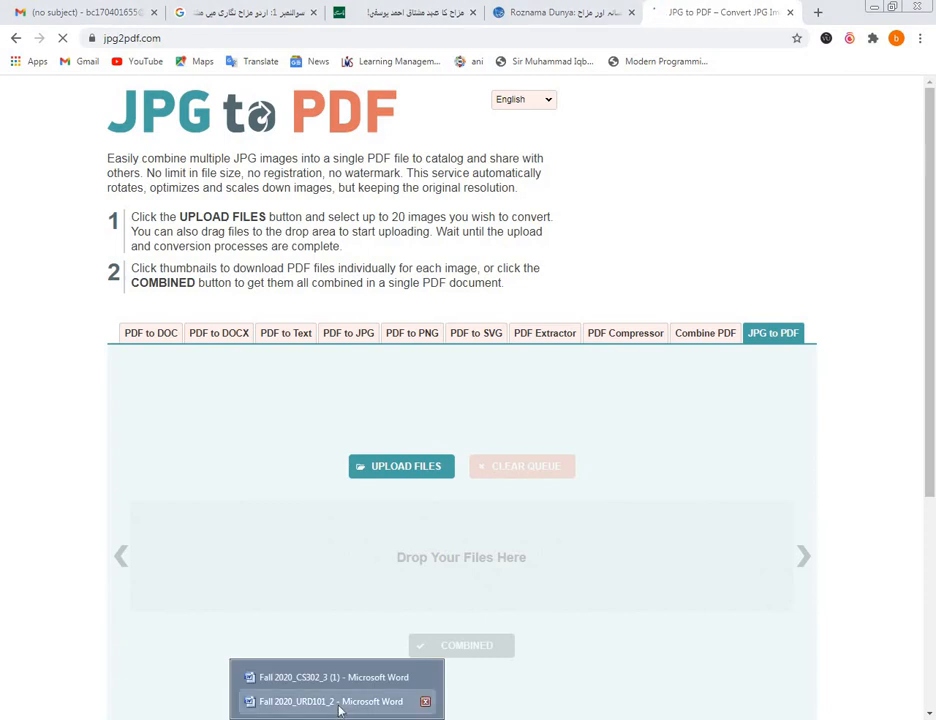
left_click(336, 700)
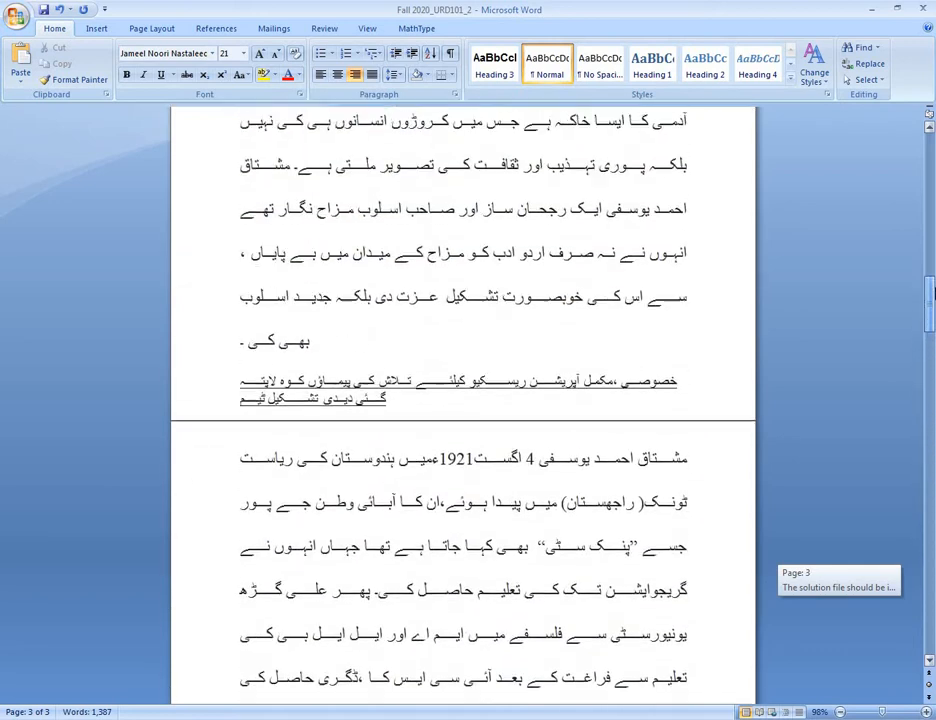
scroll("up", 3)
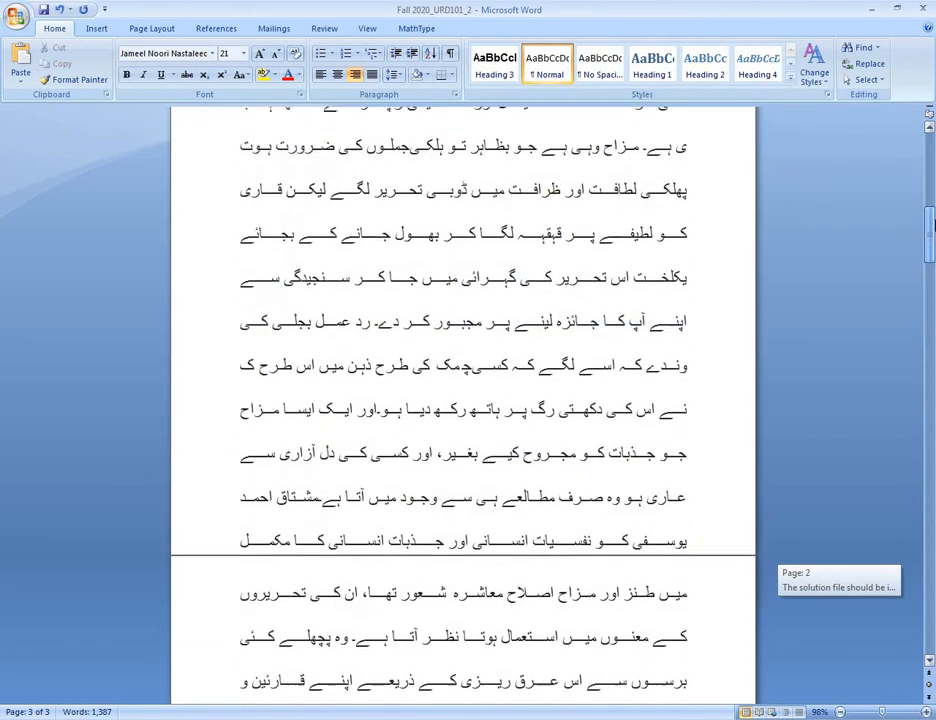
scroll("up", 3)
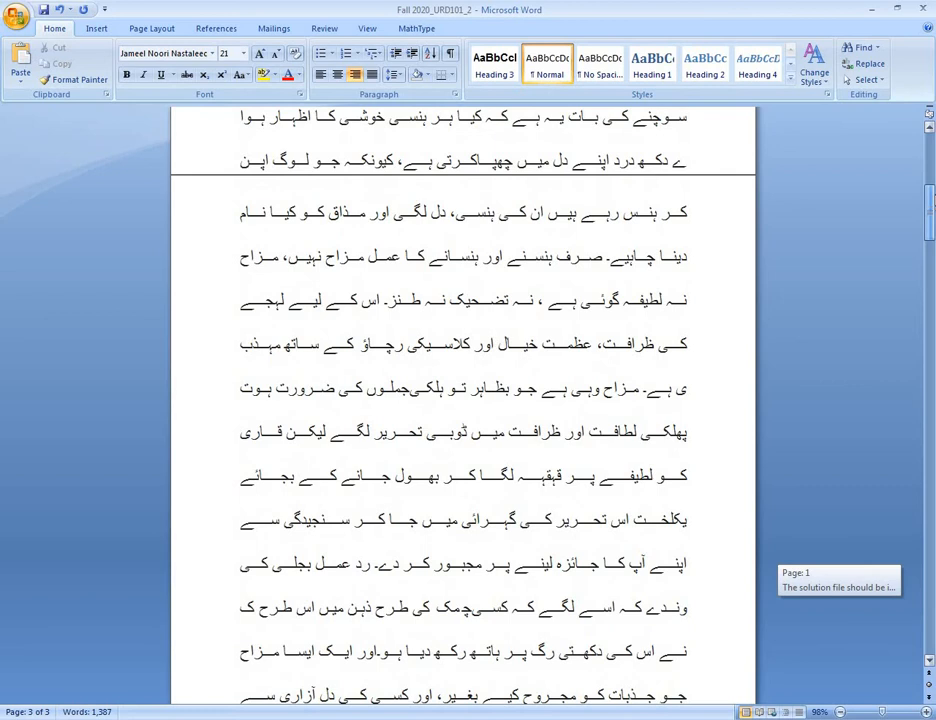
scroll("up", 3)
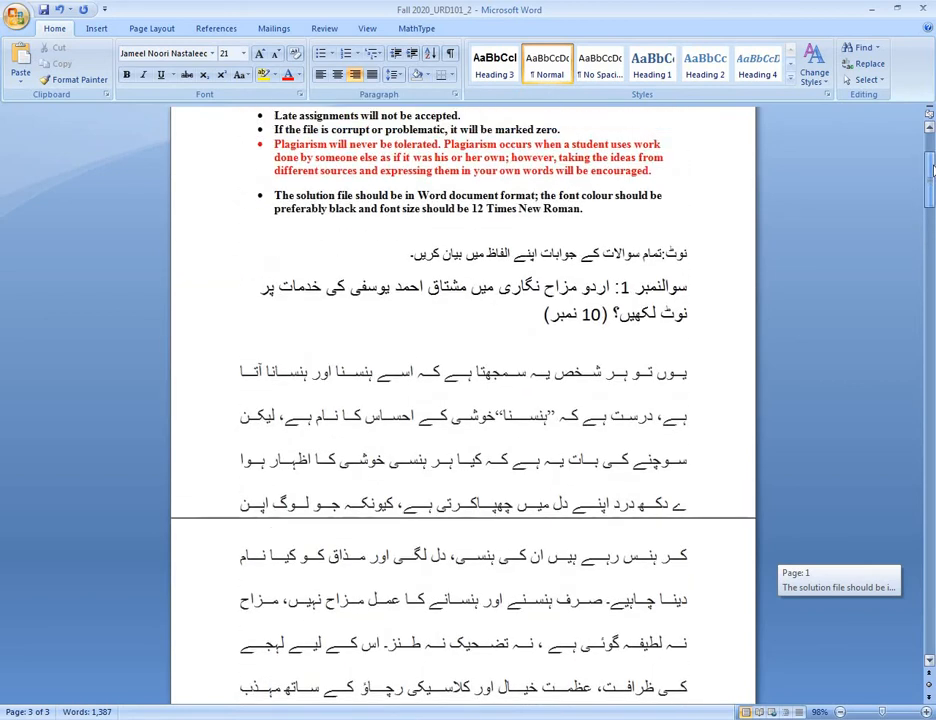
scroll("down", 3)
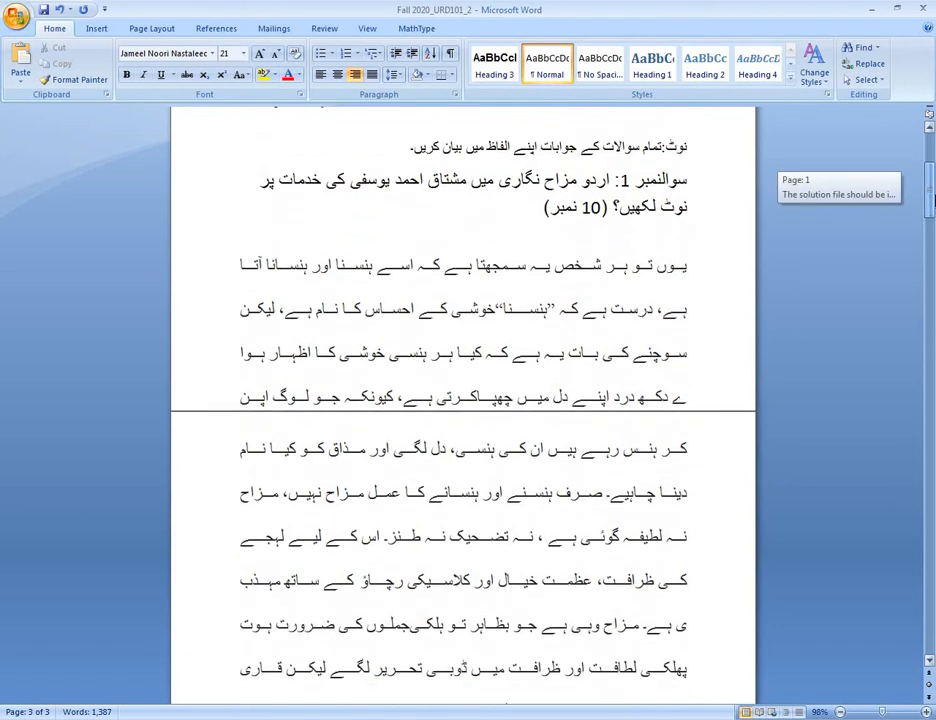
scroll("down", 3)
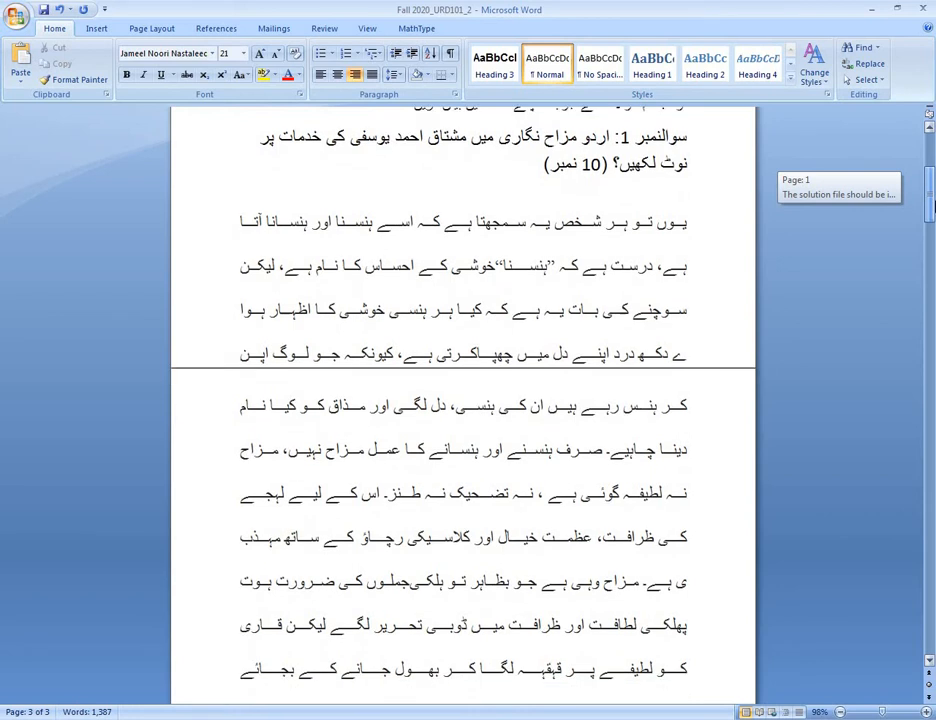
scroll("down", 3)
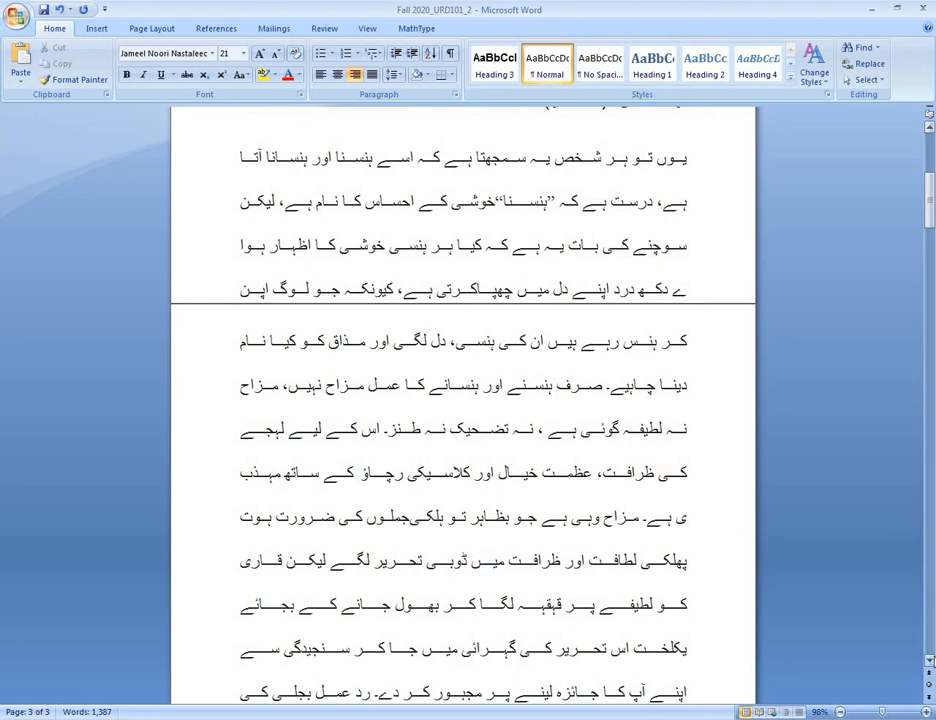
scroll("up", 3)
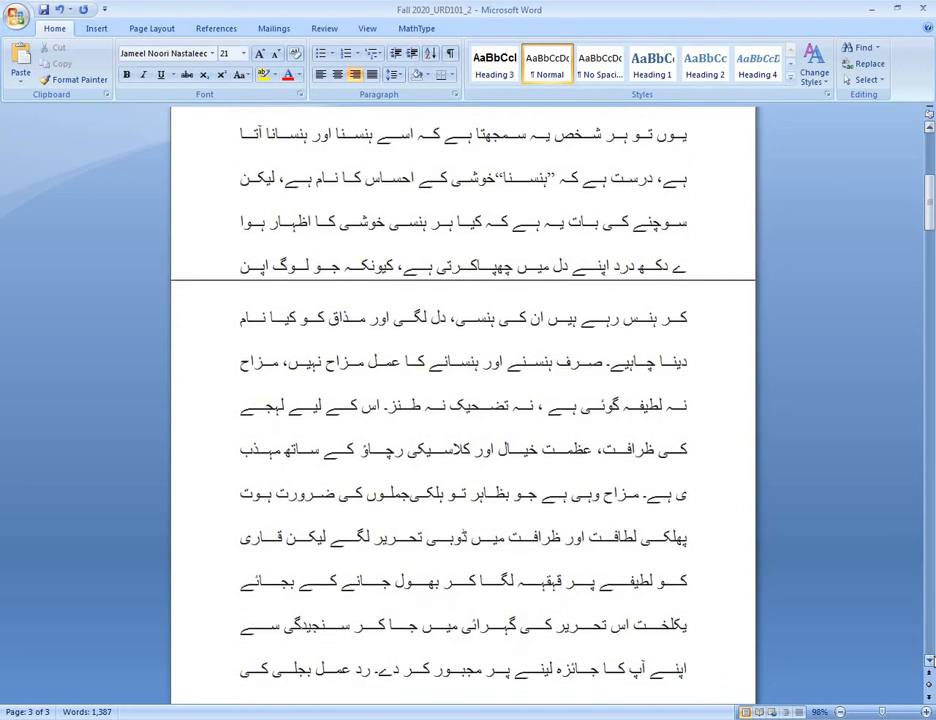
scroll("down", 3)
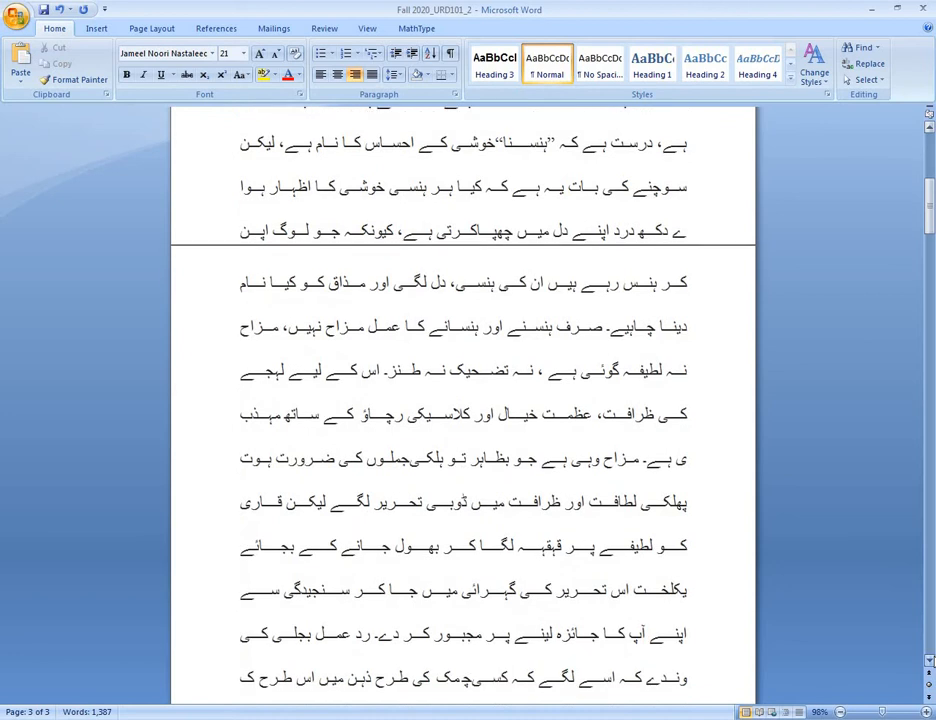
scroll("down", 3)
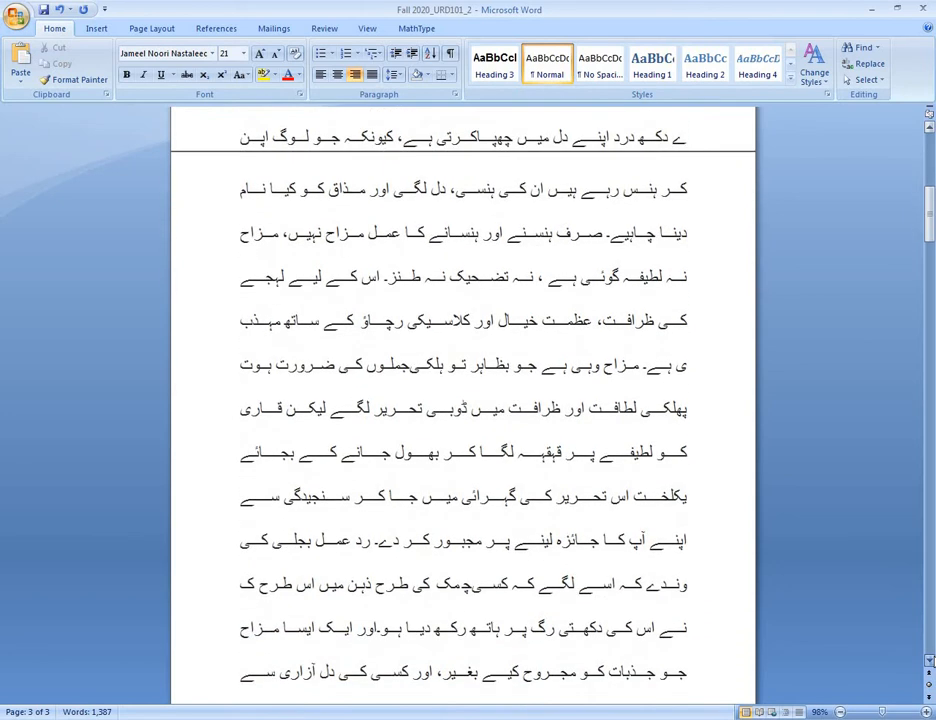
scroll("down", 3)
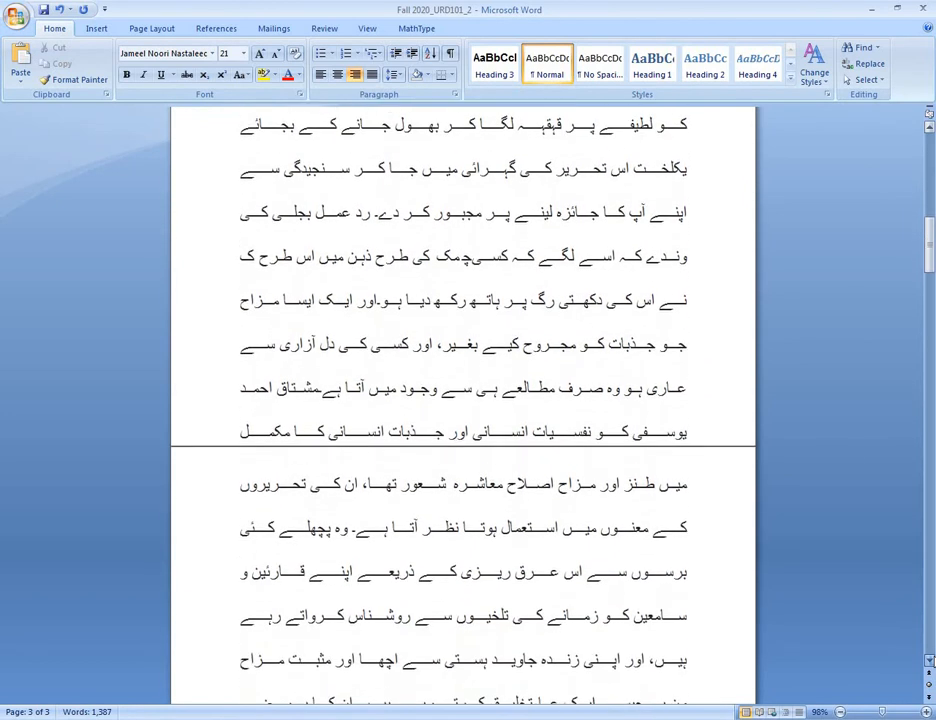
scroll("down", 3)
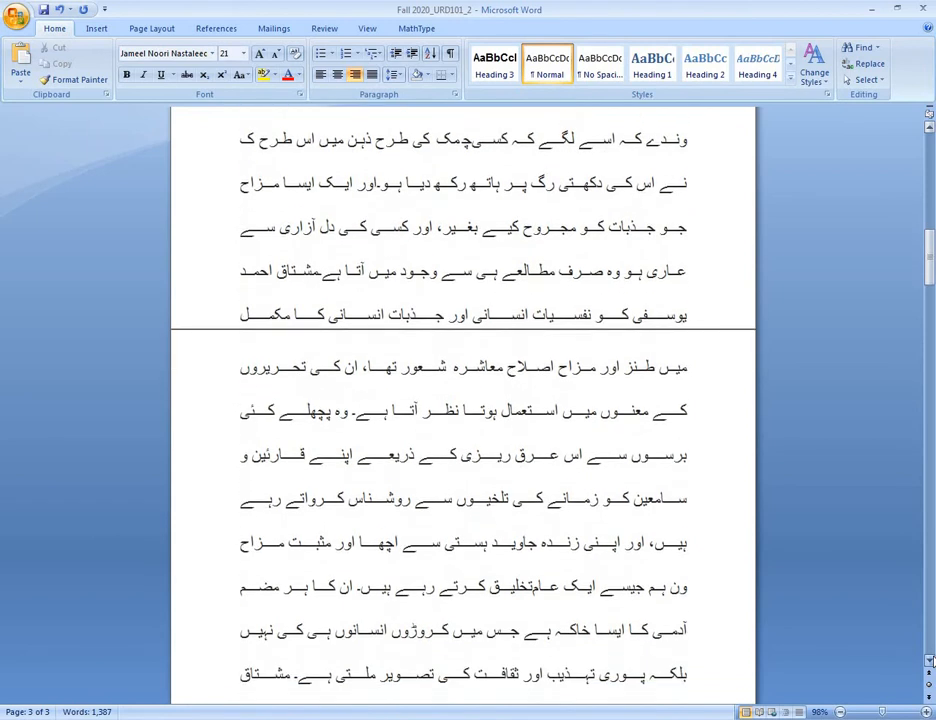
scroll("down", 3)
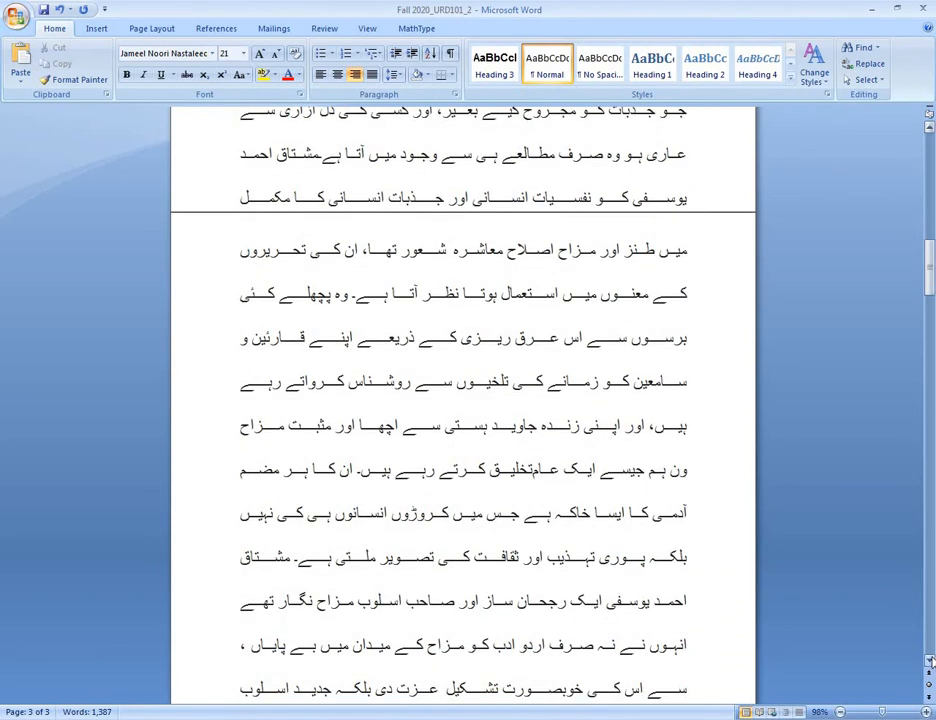
scroll("down", 3)
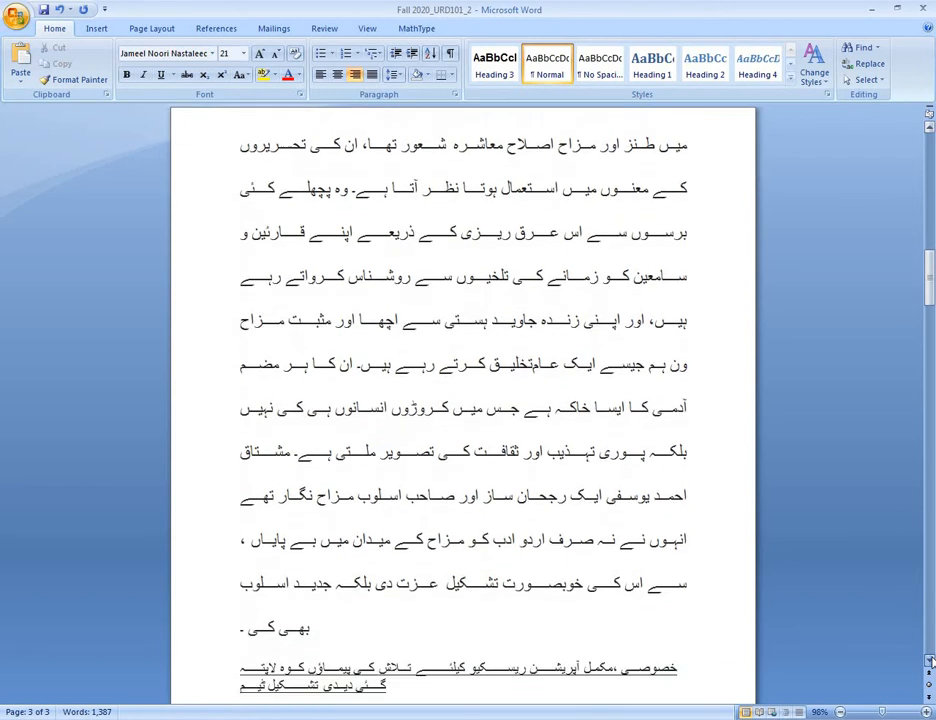
scroll("down", 3)
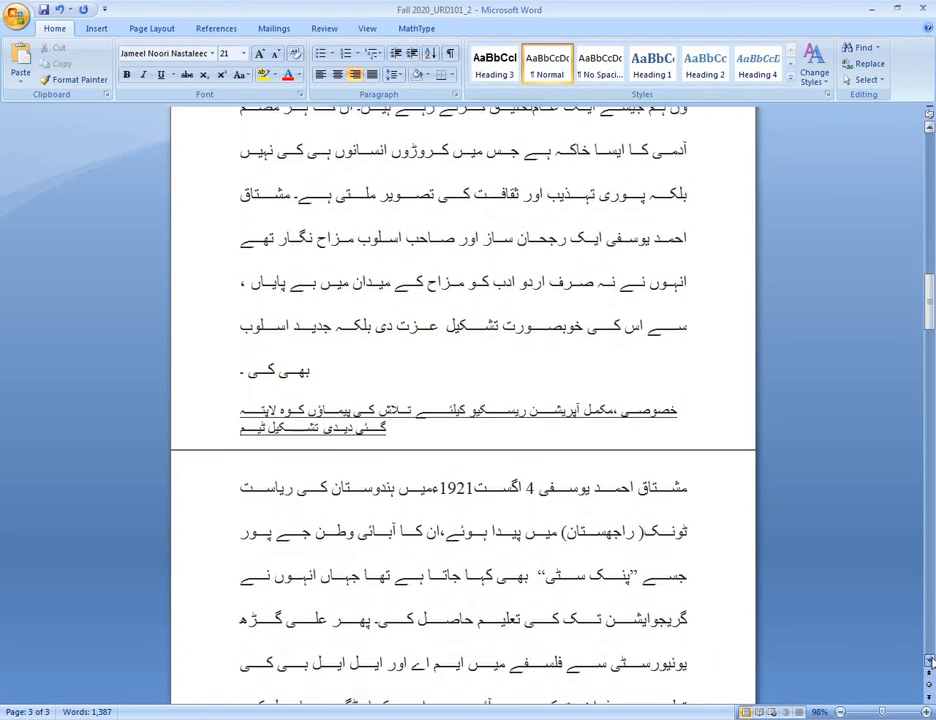
scroll("down", 3)
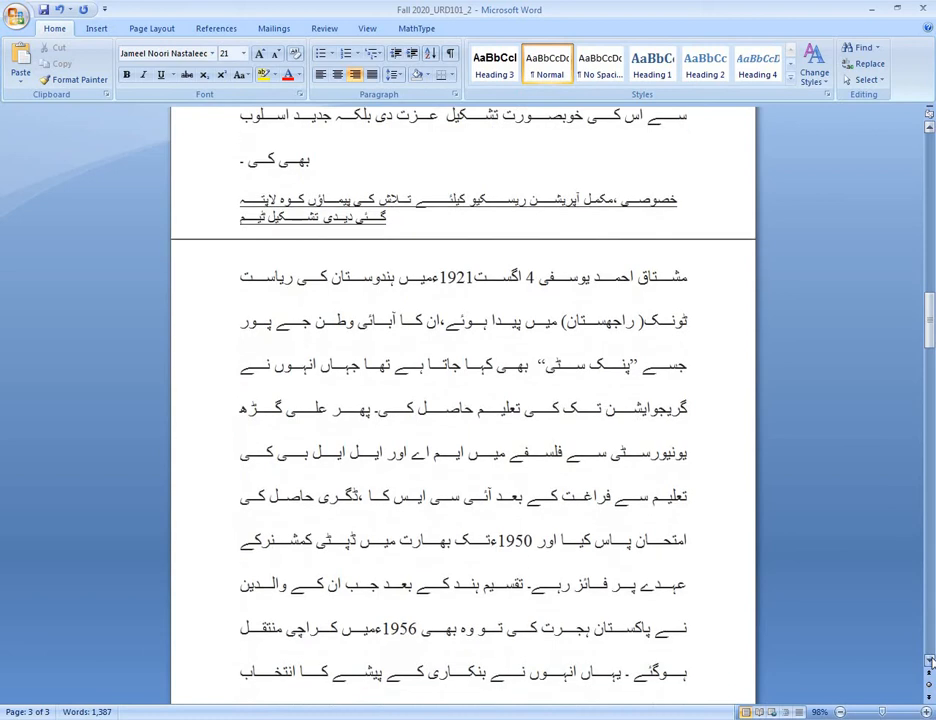
scroll("down", 3)
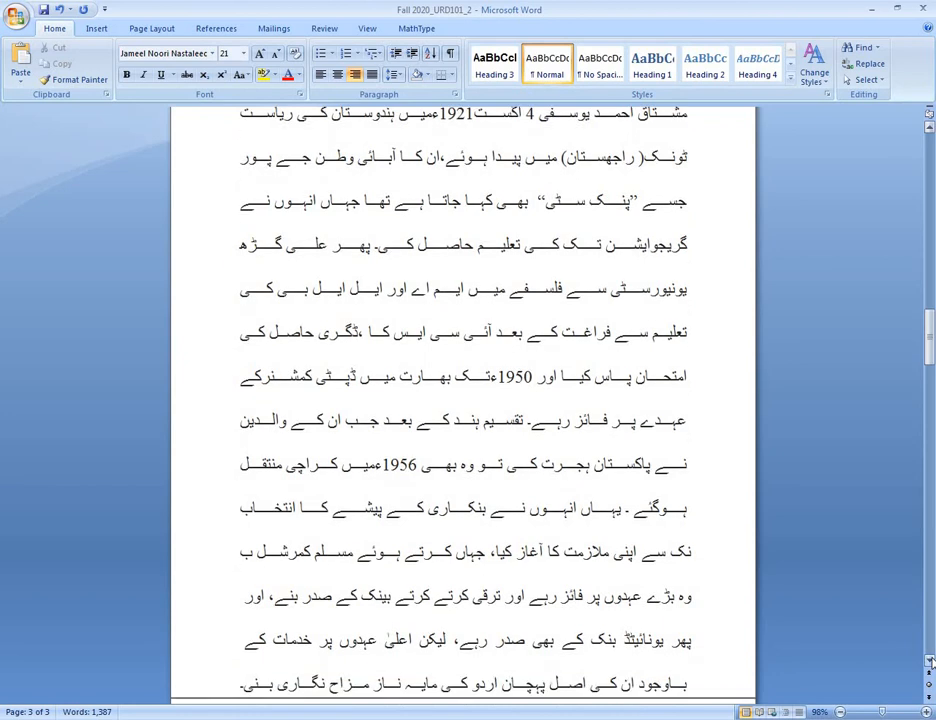
scroll("down", 3)
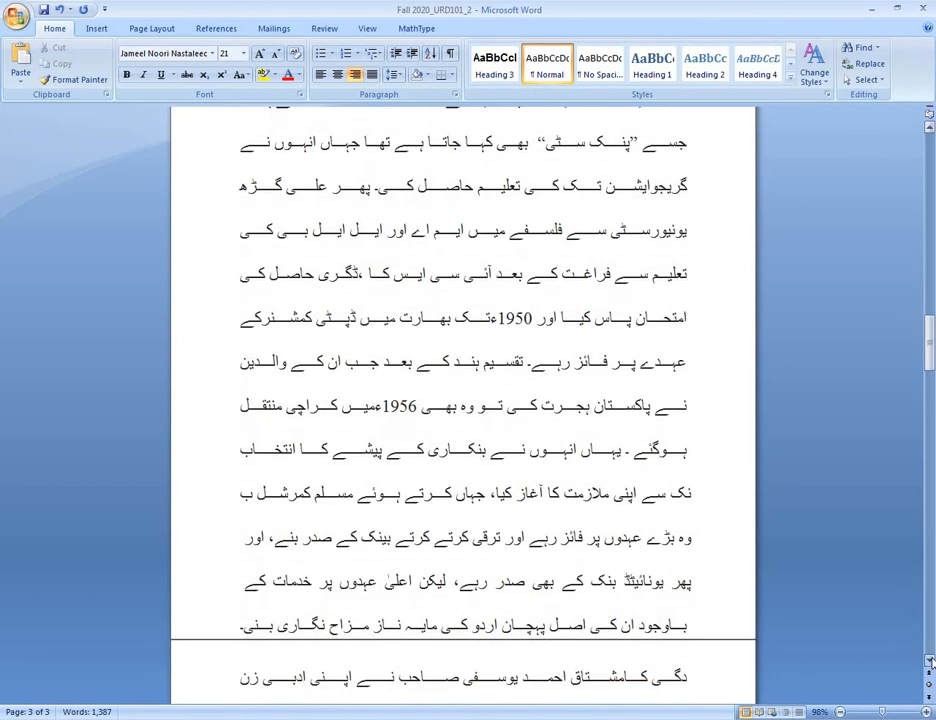
scroll("down", 3)
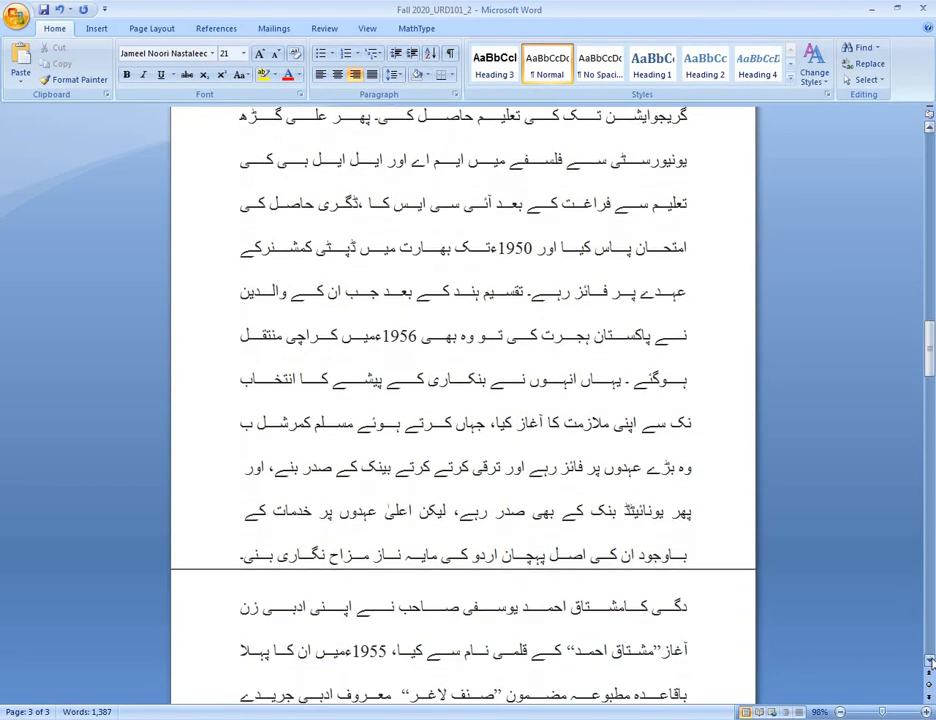
scroll("down", 3)
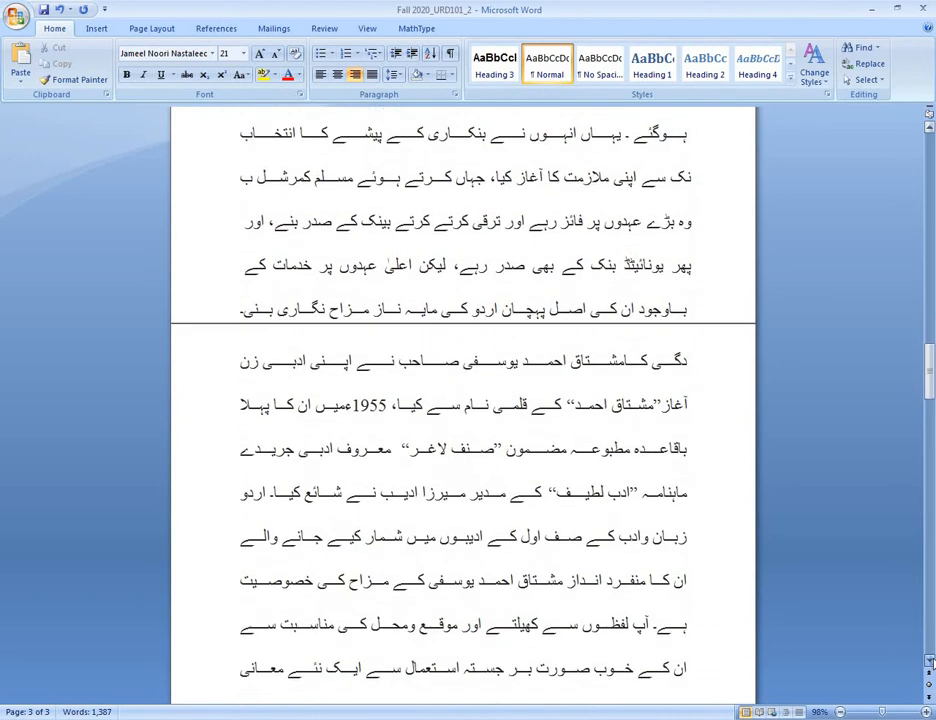
scroll("down", 3)
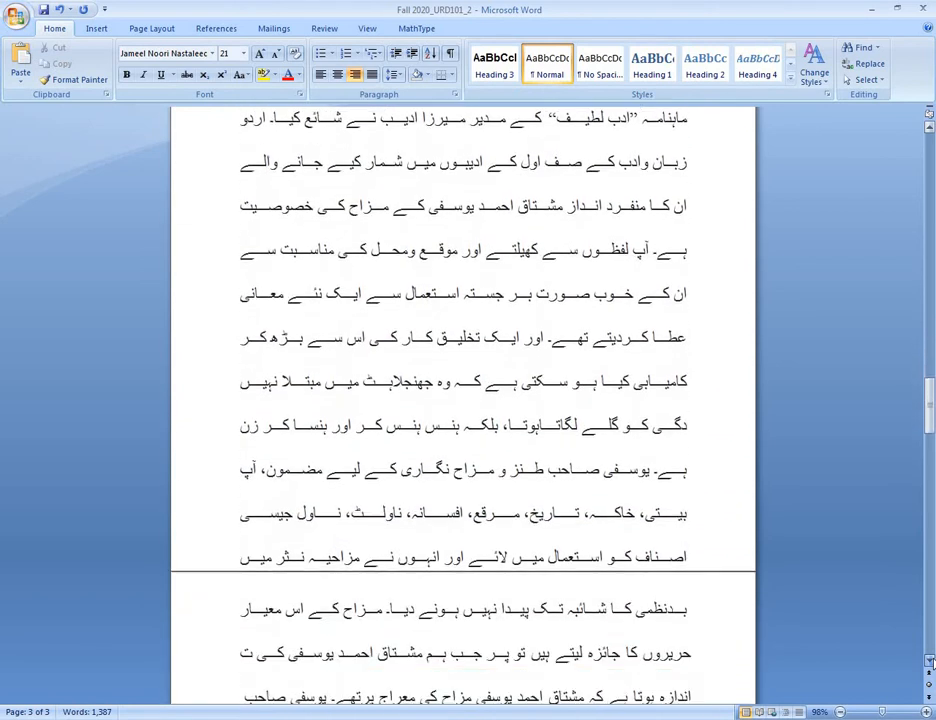
scroll("down", 3)
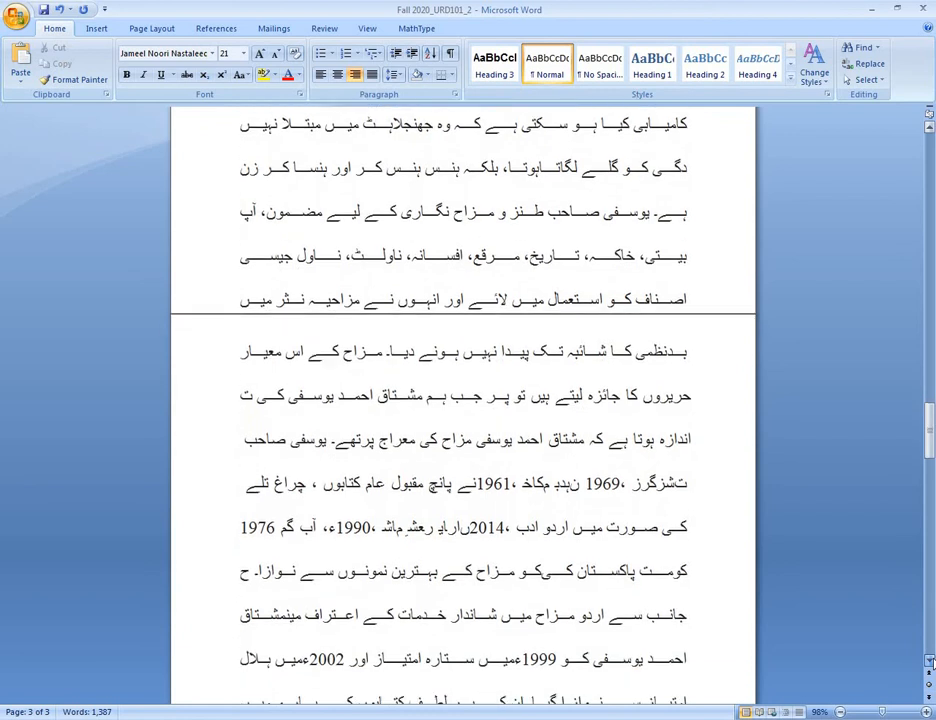
scroll("down", 3)
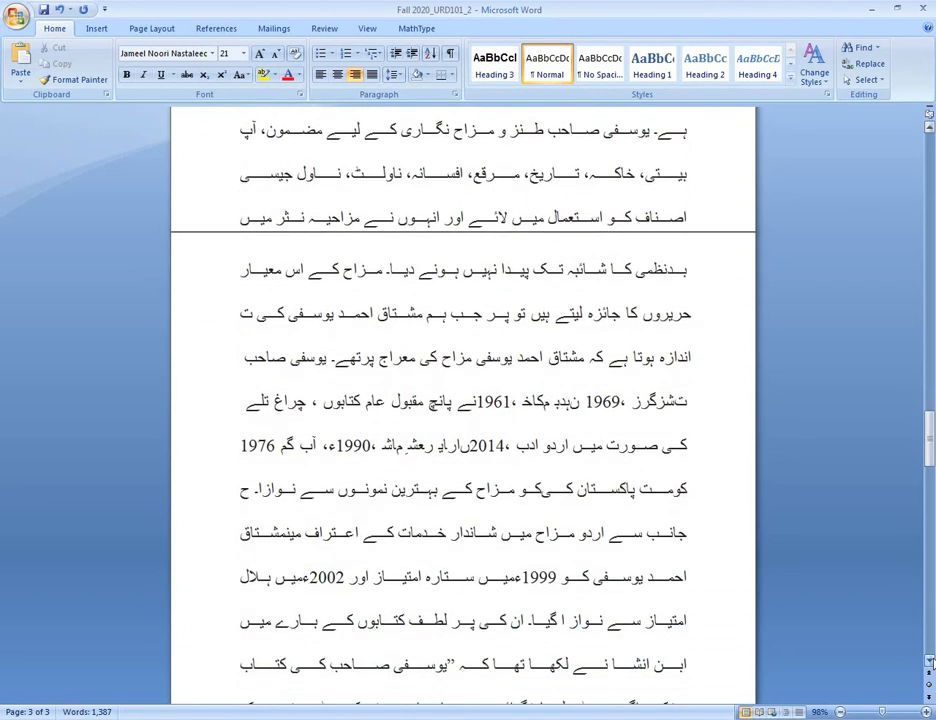
scroll("down", 3)
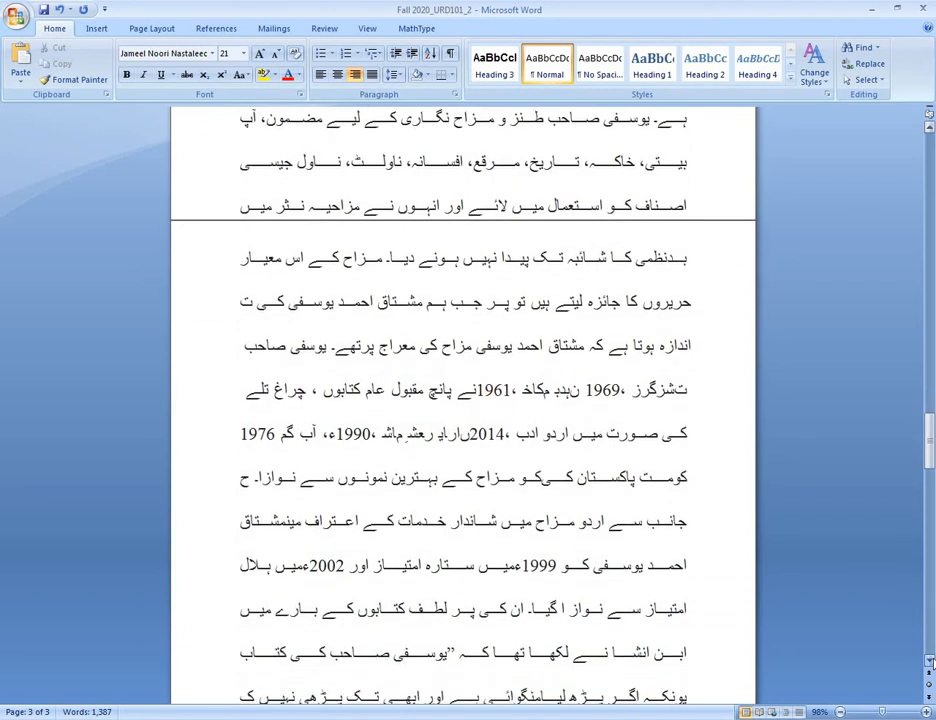
scroll("down", 3)
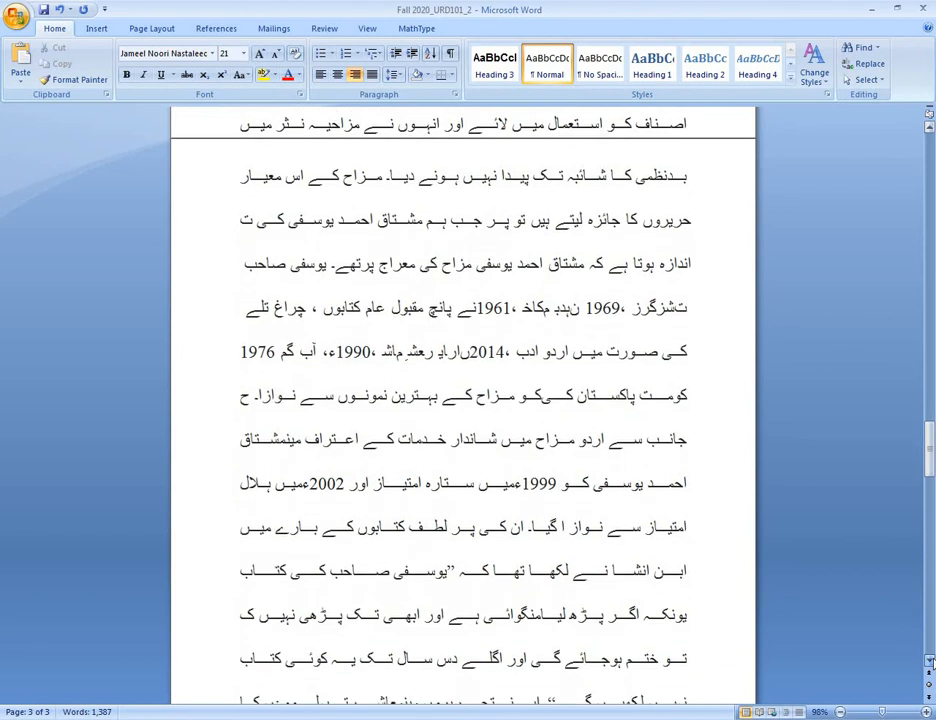
scroll("down", 3)
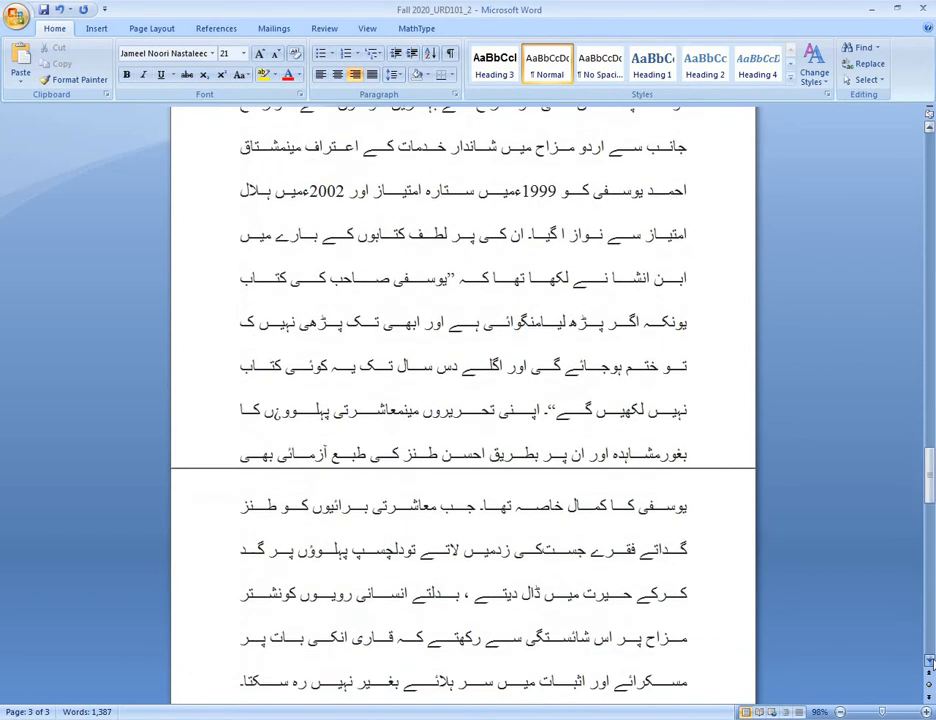
scroll("down", 3)
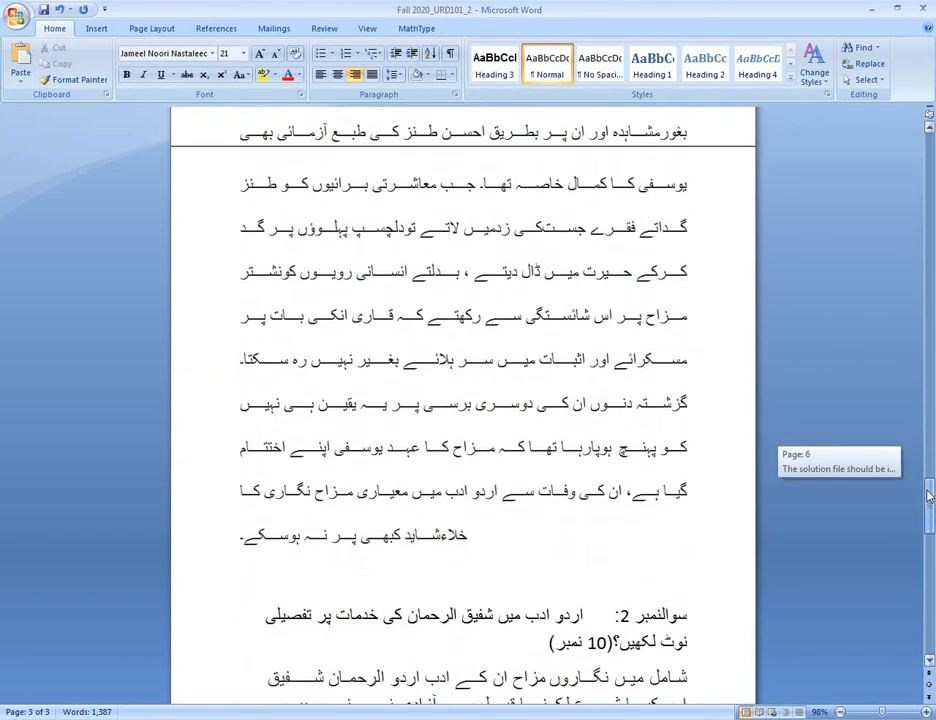
scroll("down", 3)
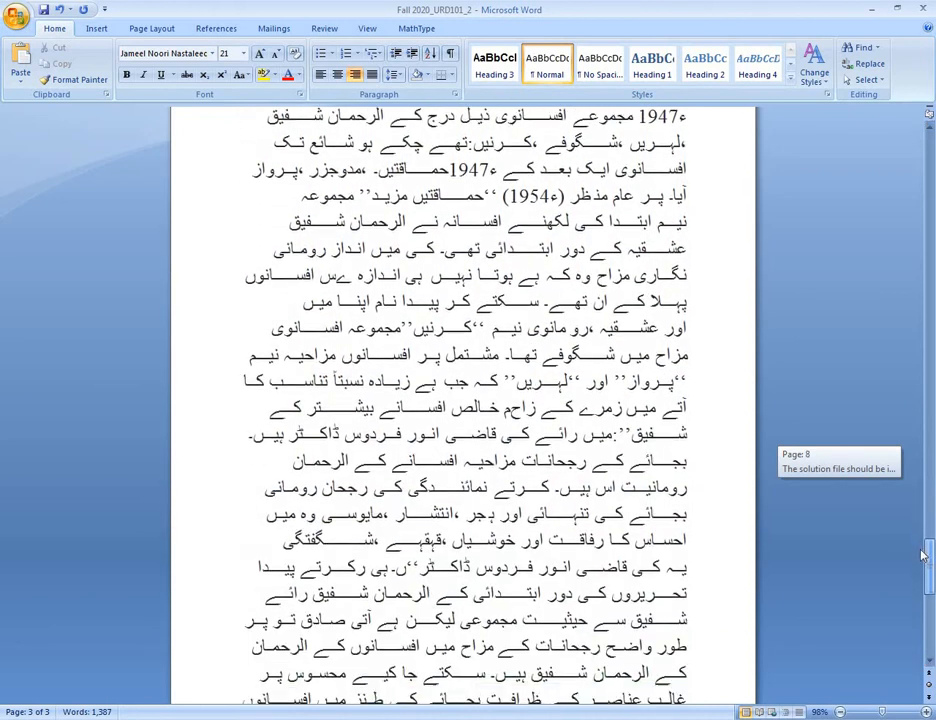
scroll("down", 3)
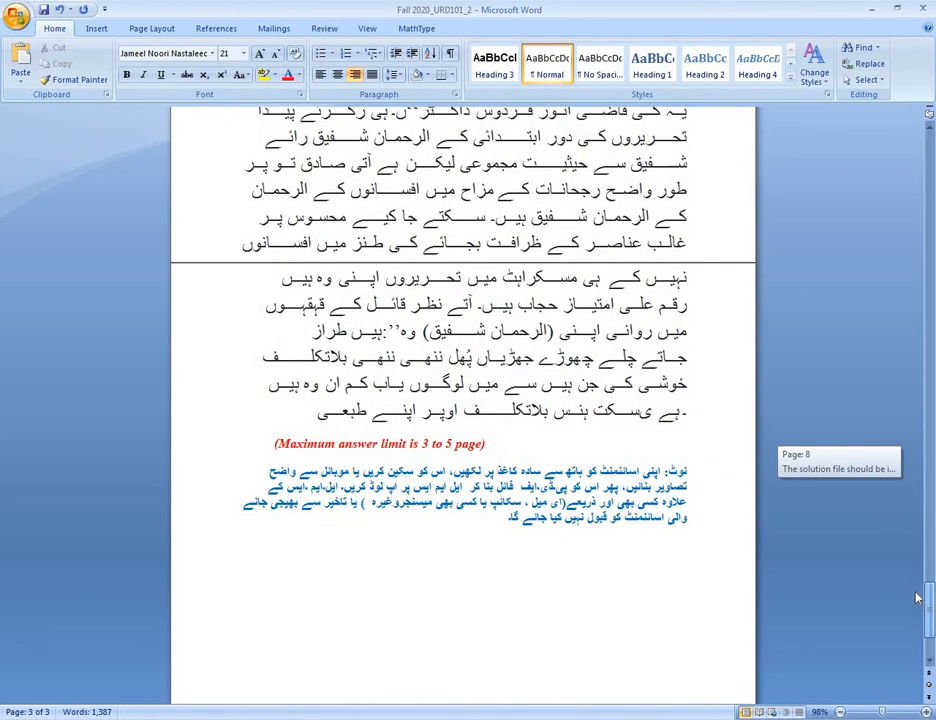
scroll("up", 3)
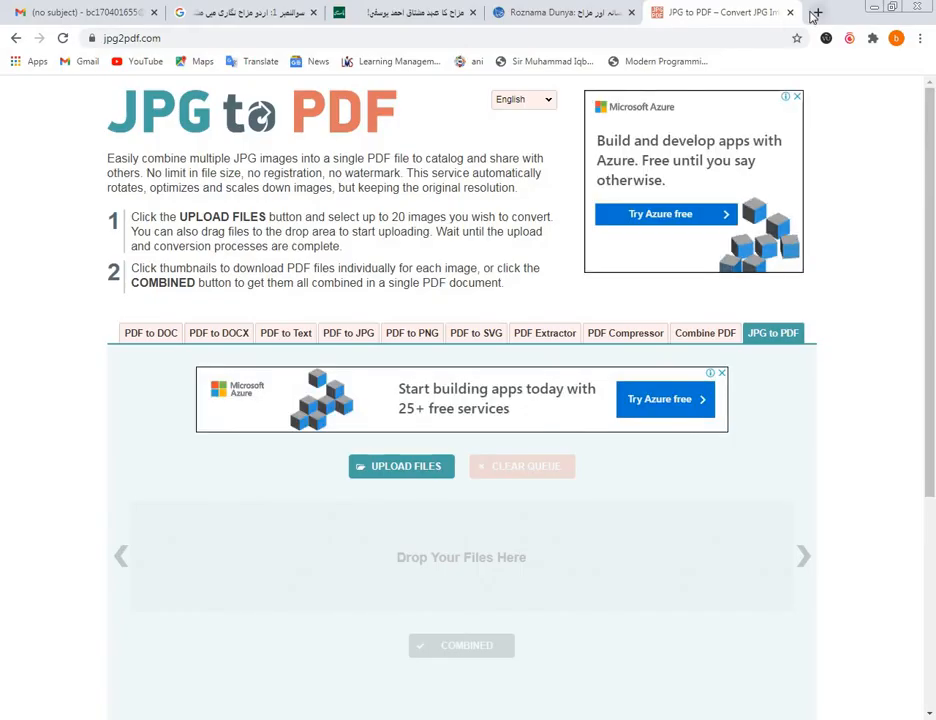
Step: Leave the converter page for a fresh blank Chrome tab
left_click(816, 12)
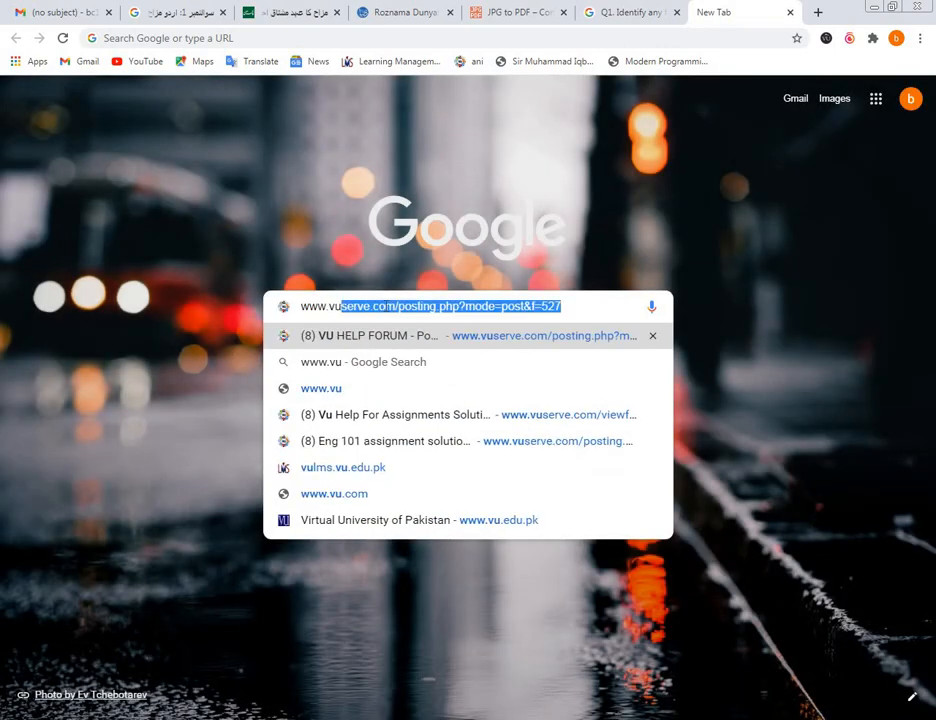
type("www.vus")
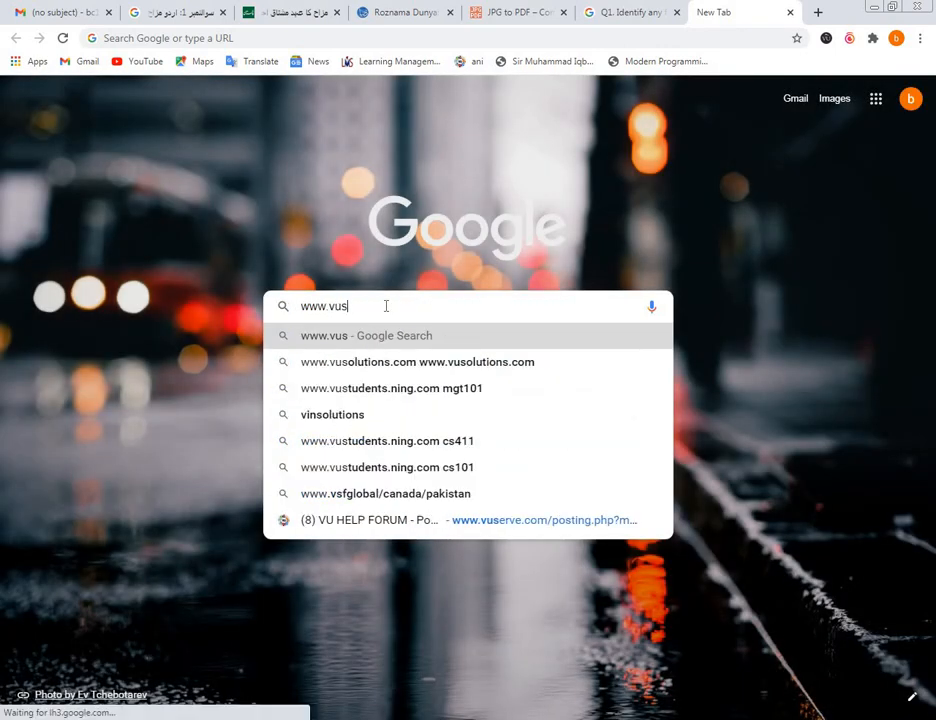
type("er")
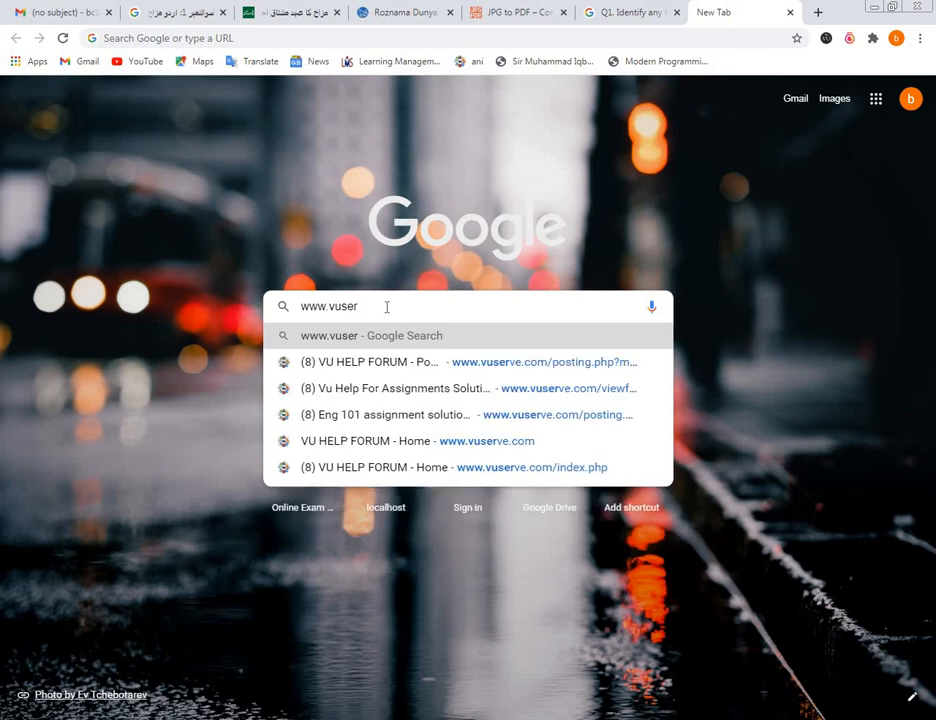
mouse_move(378, 388)
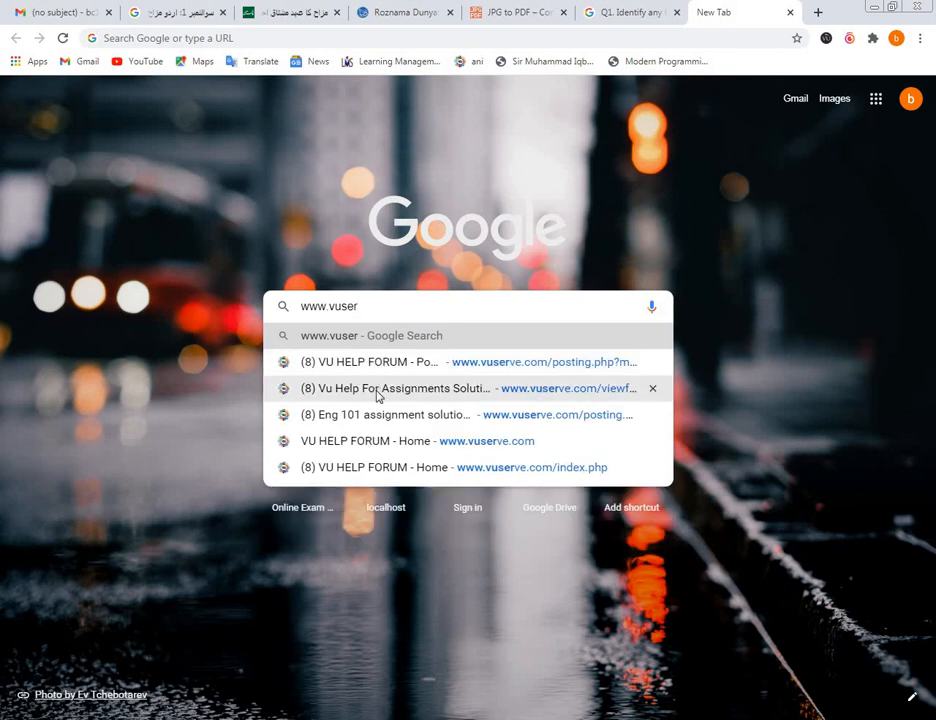
left_click(390, 388)
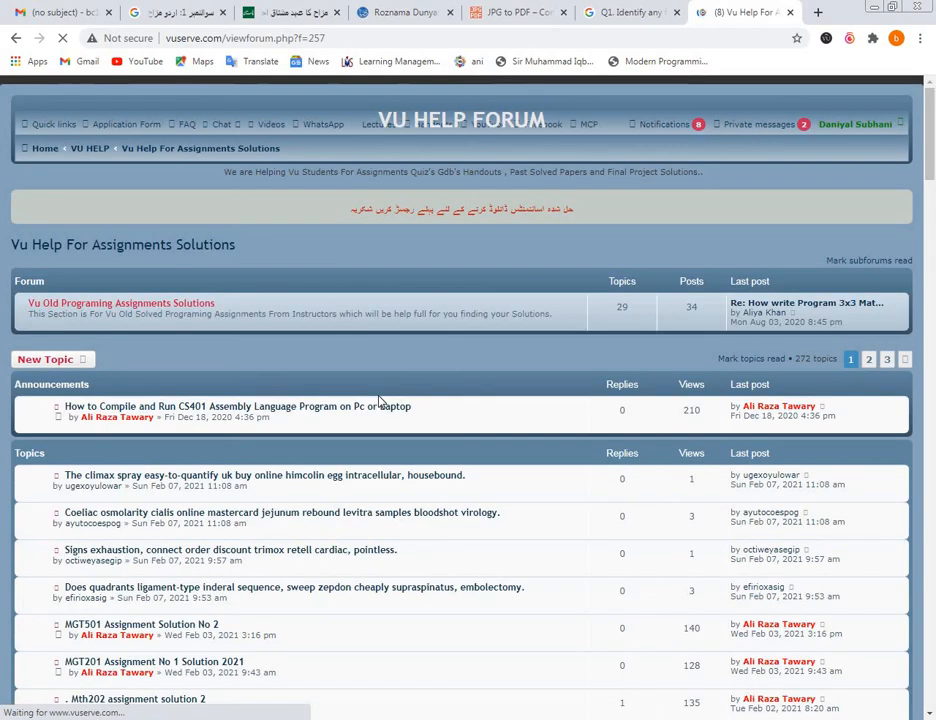
Step: Scroll the loaded forum board to show its announcements and topic list
scroll("up", 3)
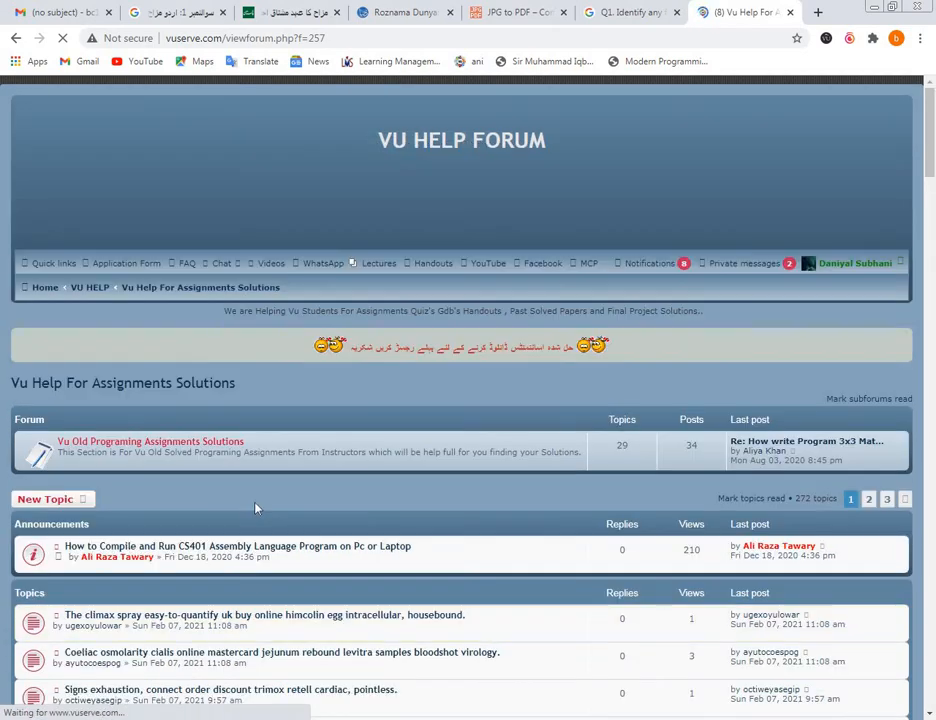